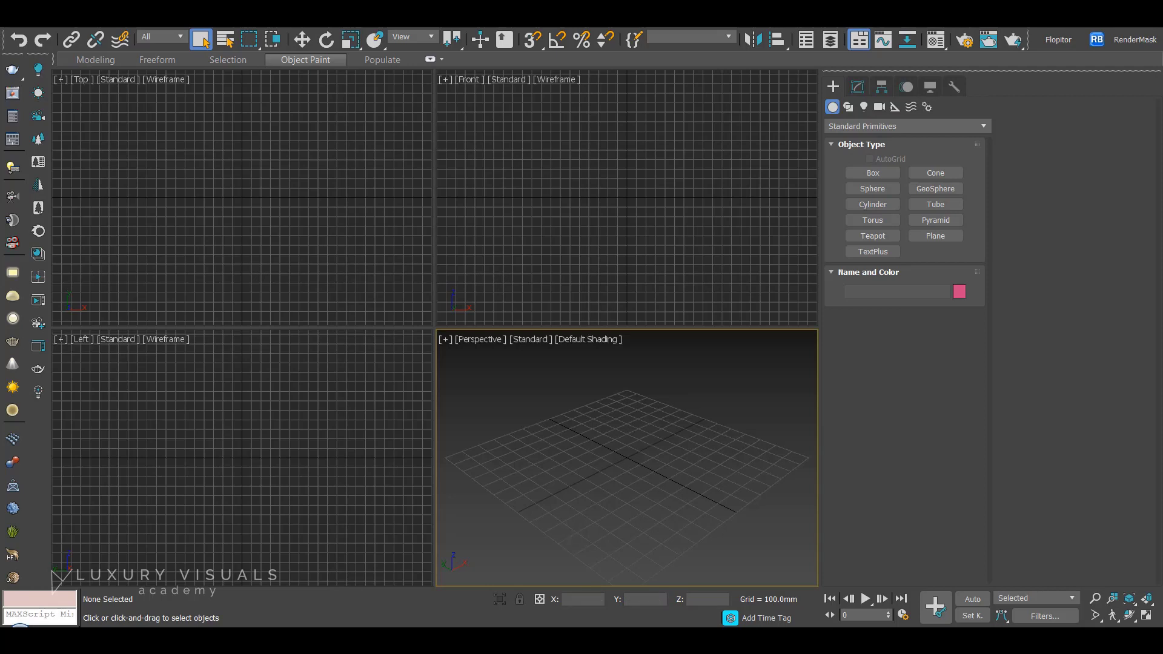
{"action": "mouse_move", "coordinate": [456, 476]}
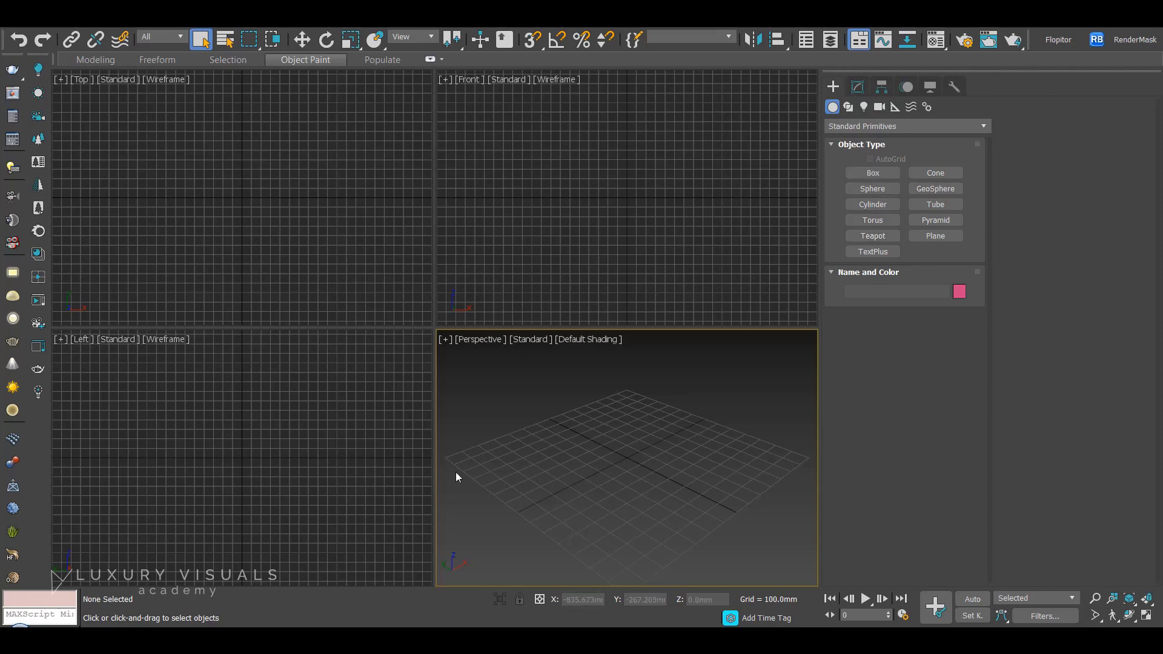
- Activate the Box primitive tool in the Create panel
{"action": "left_click", "coordinate": [872, 172]}
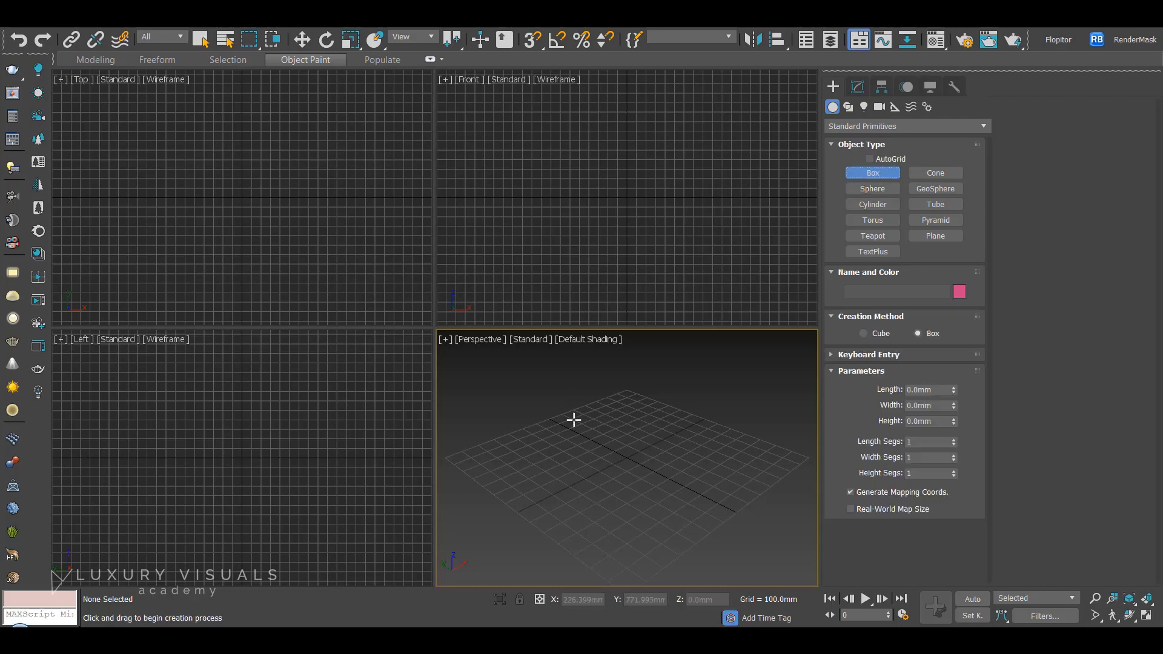
{"action": "mouse_move", "coordinate": [521, 430]}
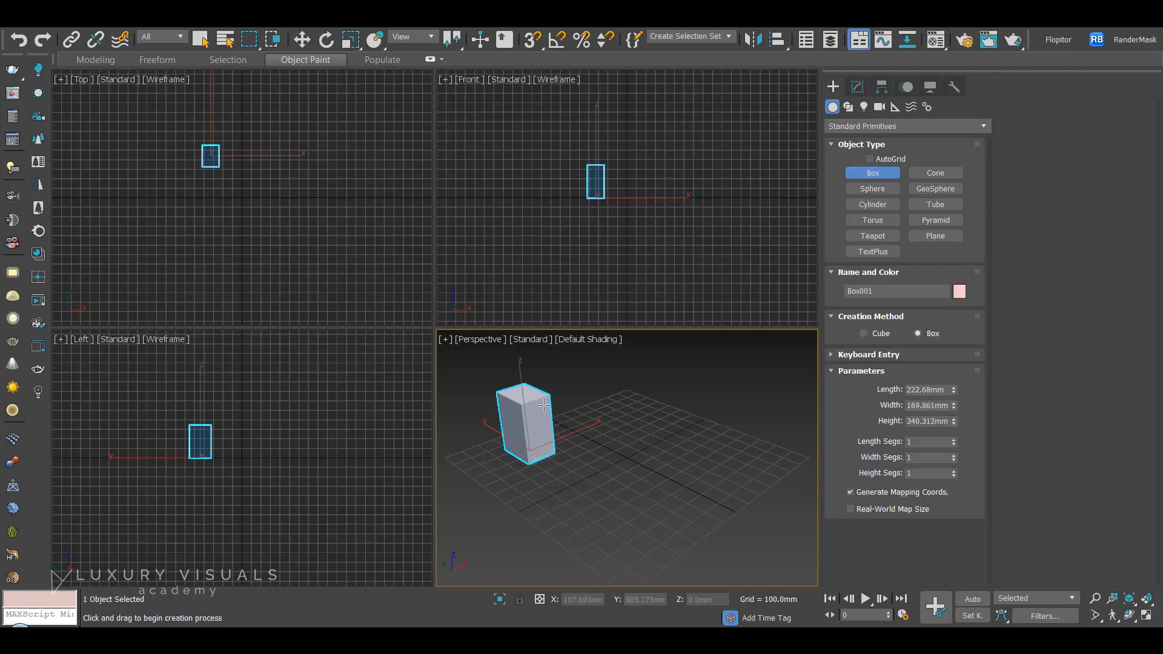
- Shift-move clone the box into copies, then clone the row of six boxes
{"action": "left_click", "coordinate": [201, 39]}
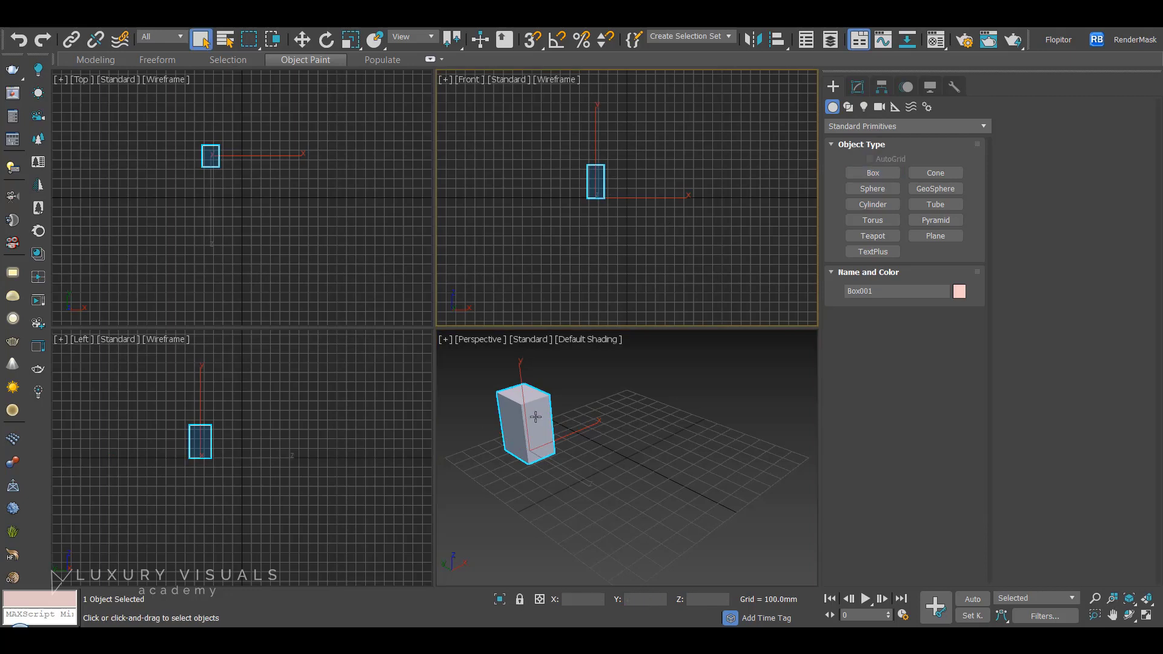
{"action": "left_click", "coordinate": [301, 40]}
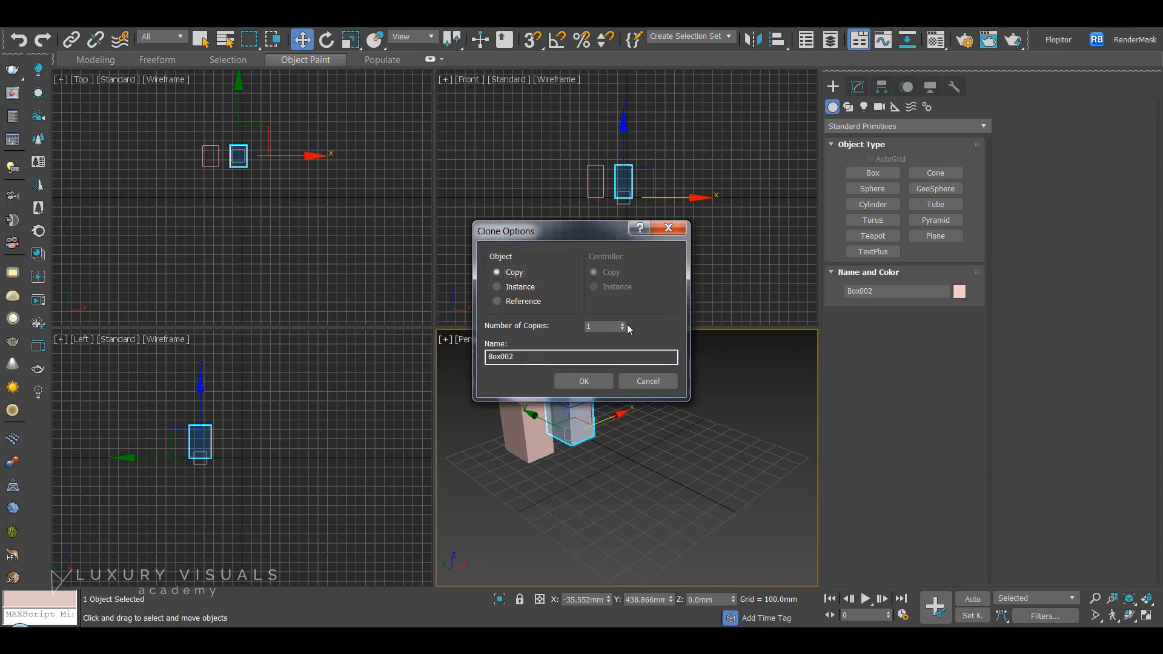
{"action": "left_click", "coordinate": [582, 381]}
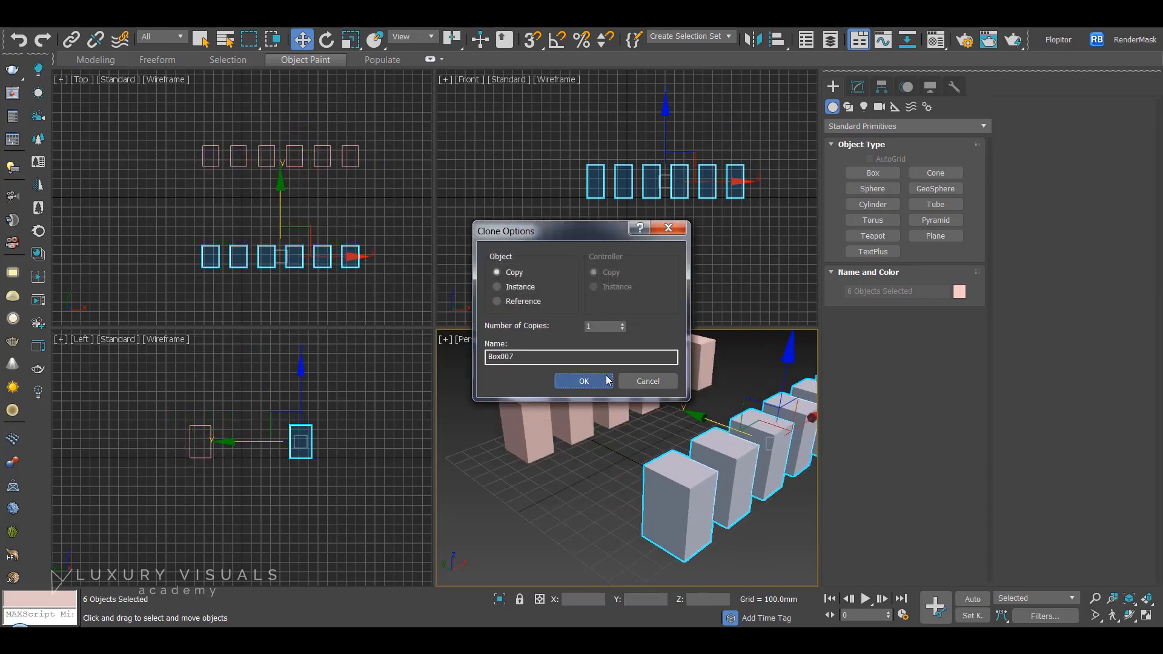
{"action": "left_click", "coordinate": [583, 381]}
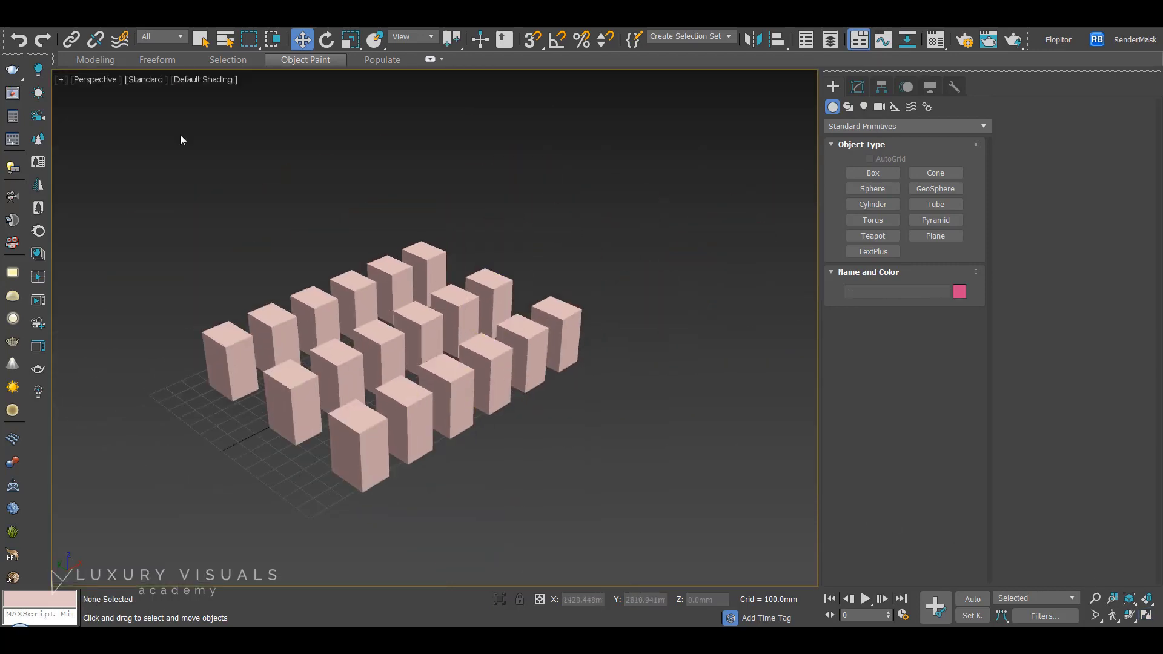
- Save the scene under the new name 'Interior'
{"action": "left_click", "coordinate": [7, 40]}
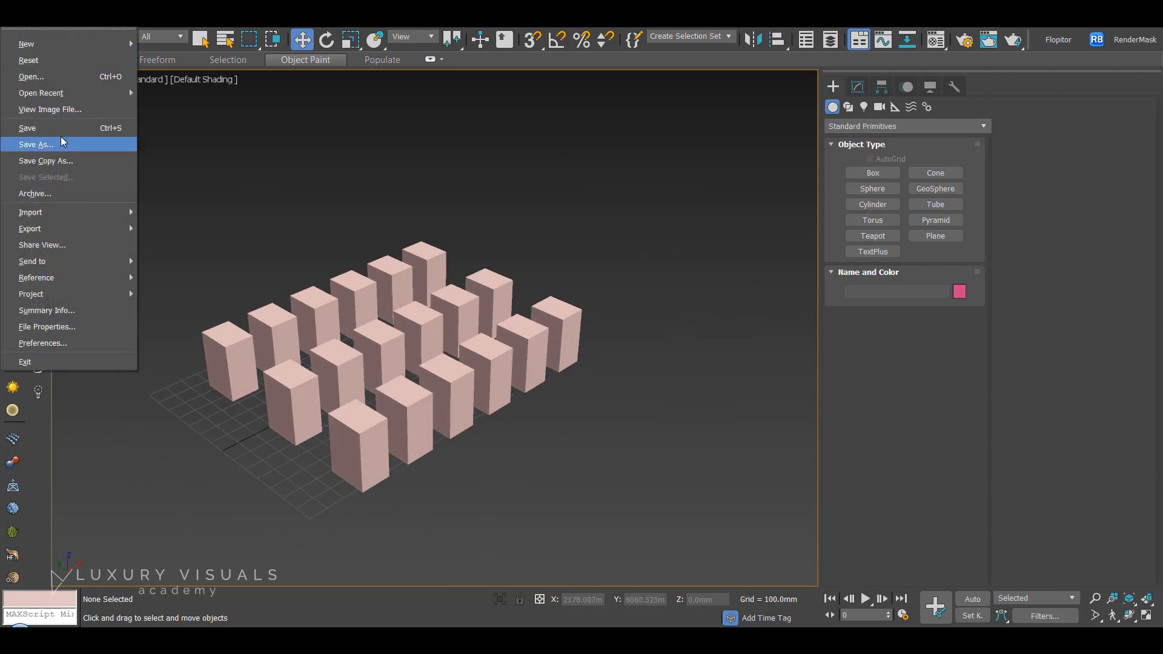
{"action": "left_click", "coordinate": [36, 144]}
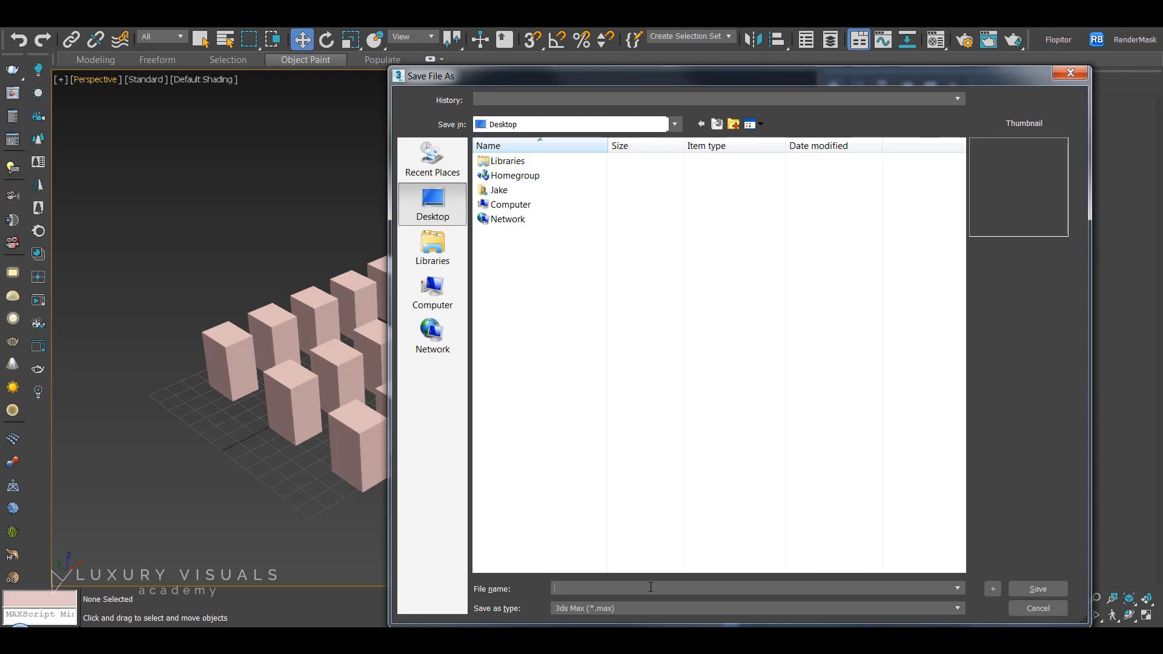
{"action": "type", "text": "Inter"}
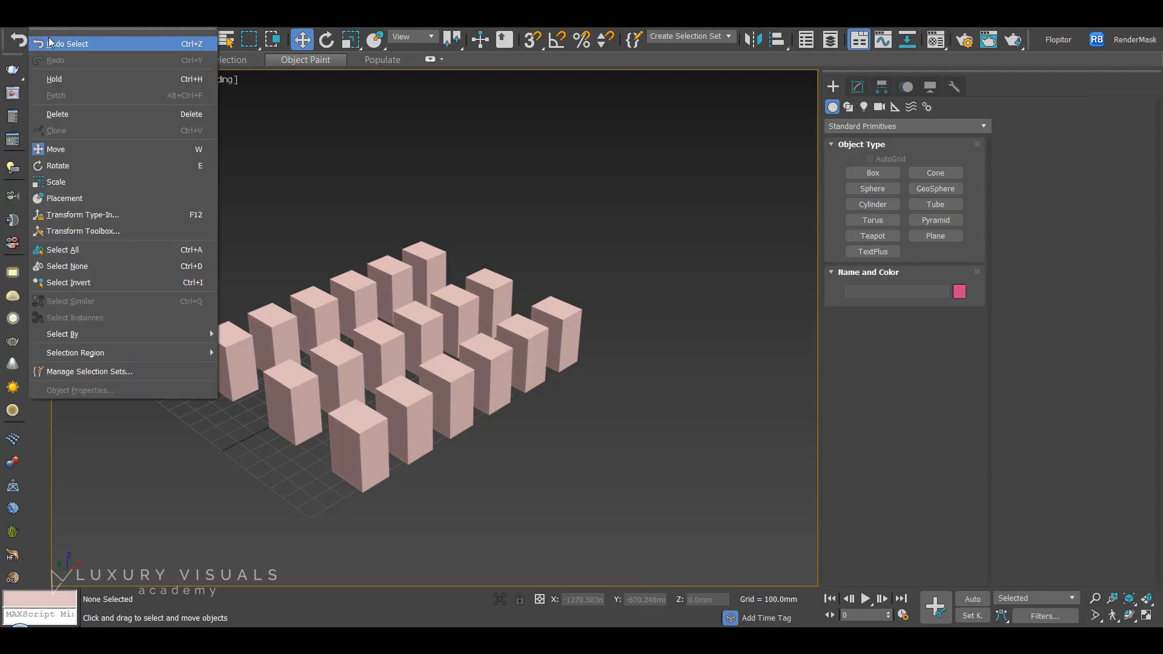
- Start a New All scene and activate the Teapot primitive tool
{"action": "left_click", "coordinate": [26, 43]}
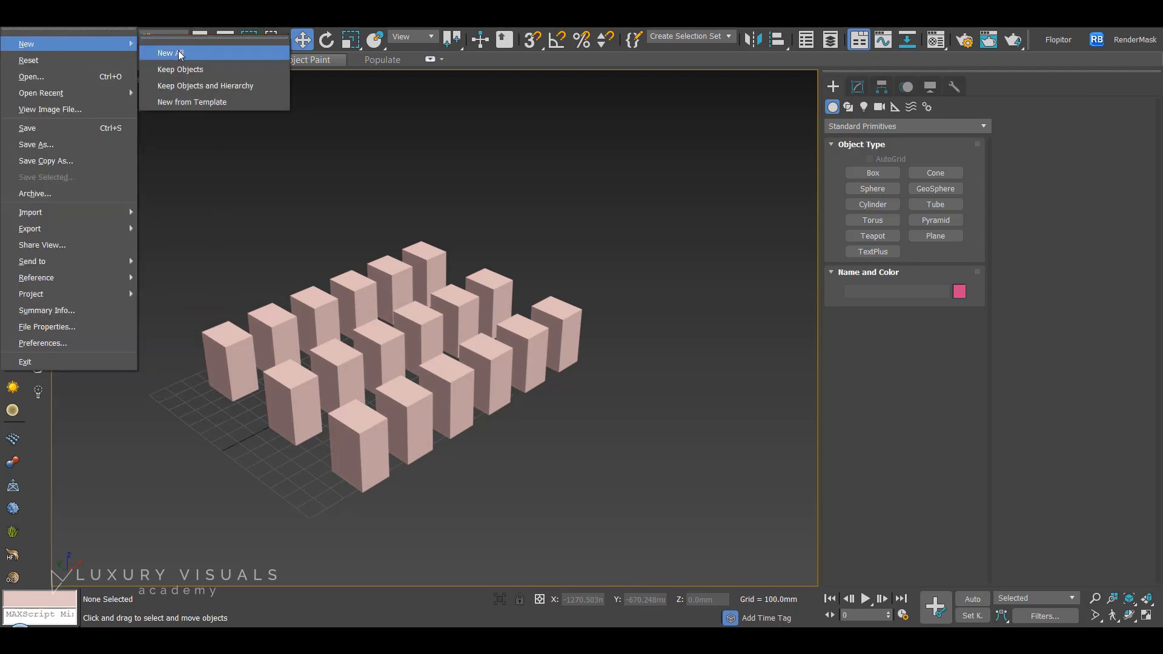
{"action": "left_click", "coordinate": [170, 53]}
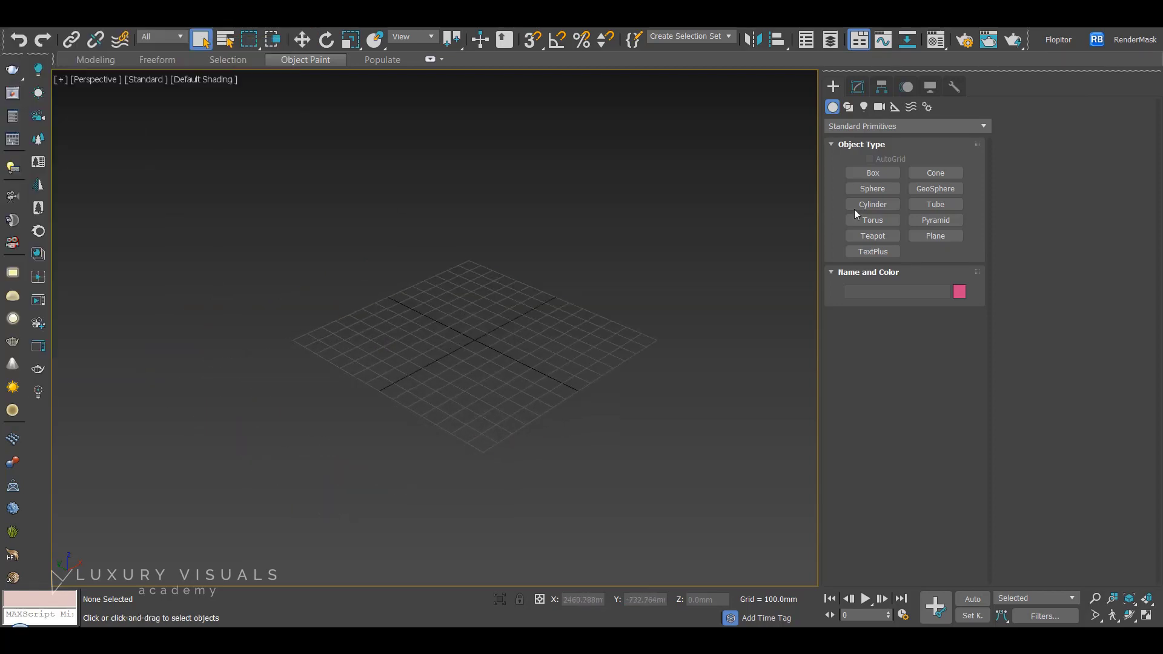
{"action": "left_click", "coordinate": [872, 235]}
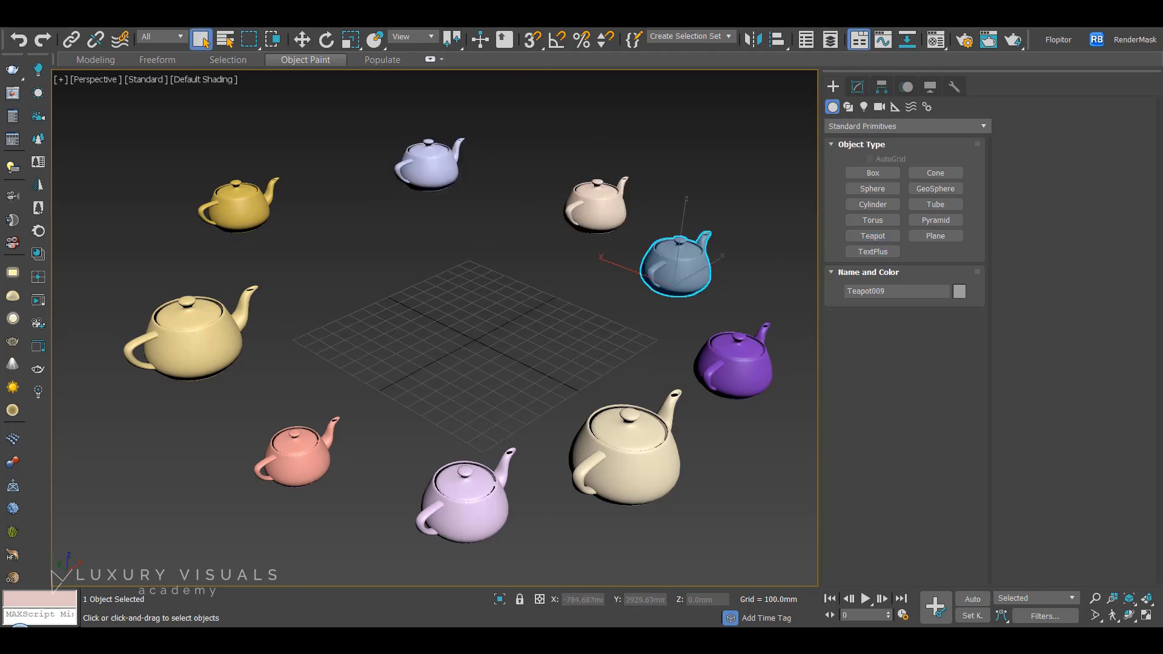
{"action": "mouse_move", "coordinate": [397, 274]}
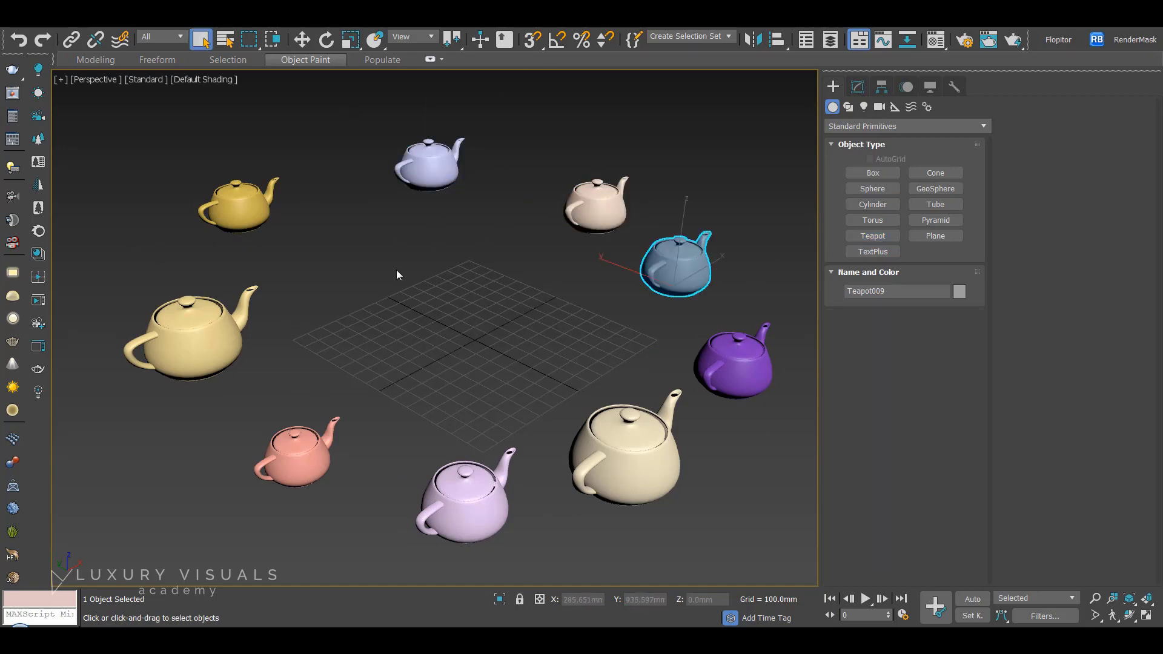
{"action": "mouse_move", "coordinate": [146, 300]}
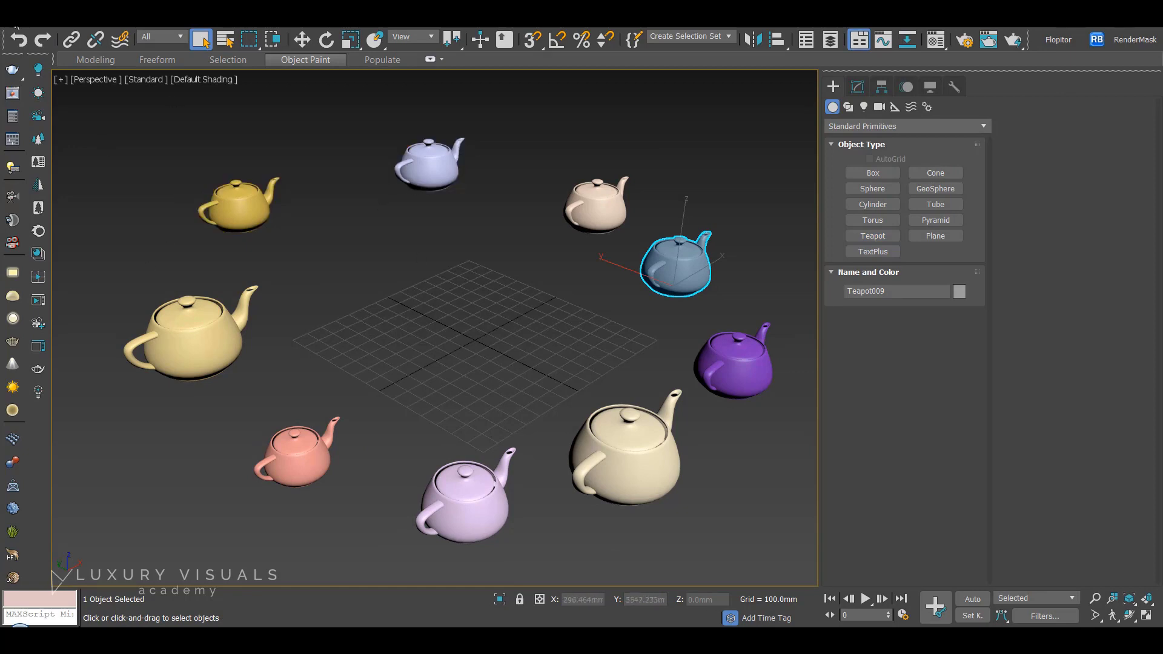
{"action": "mouse_move", "coordinate": [65, 150]}
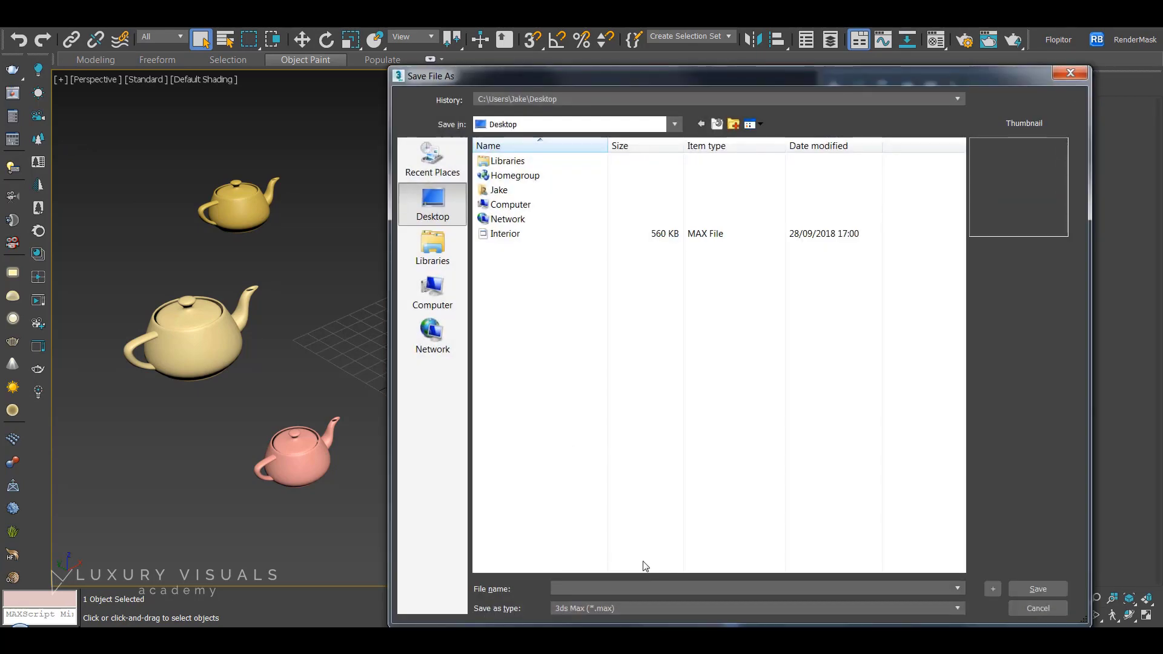
- Save the teapot scene as 'Exterior'
{"action": "type", "text": "Exterior"}
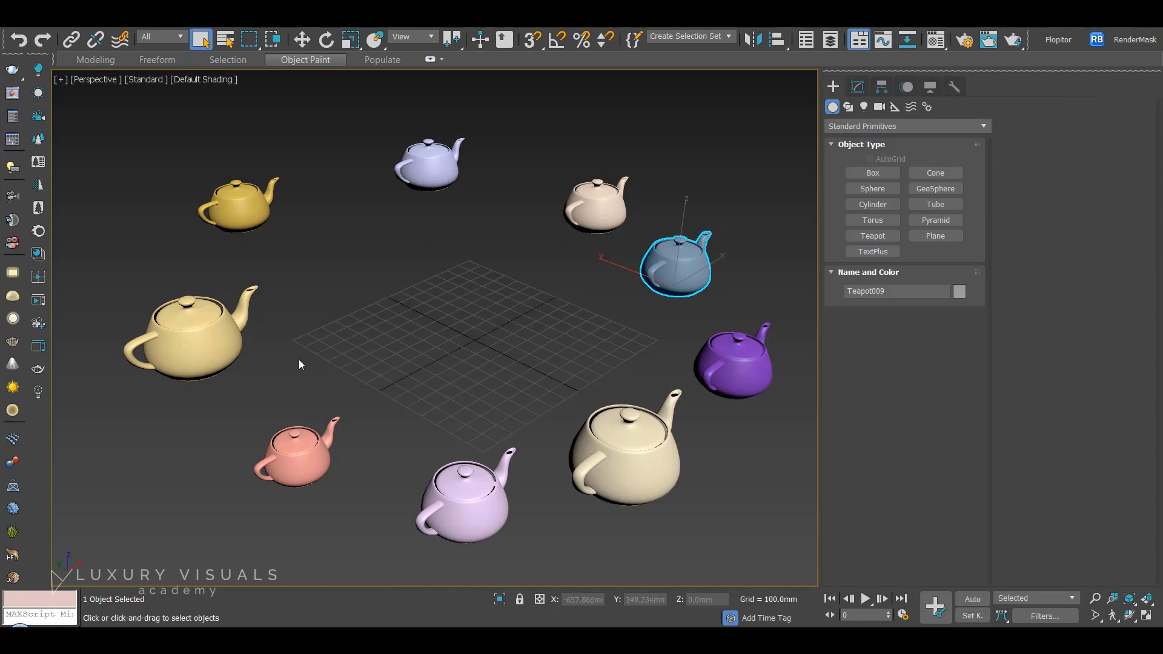
{"action": "left_click", "coordinate": [15, 19]}
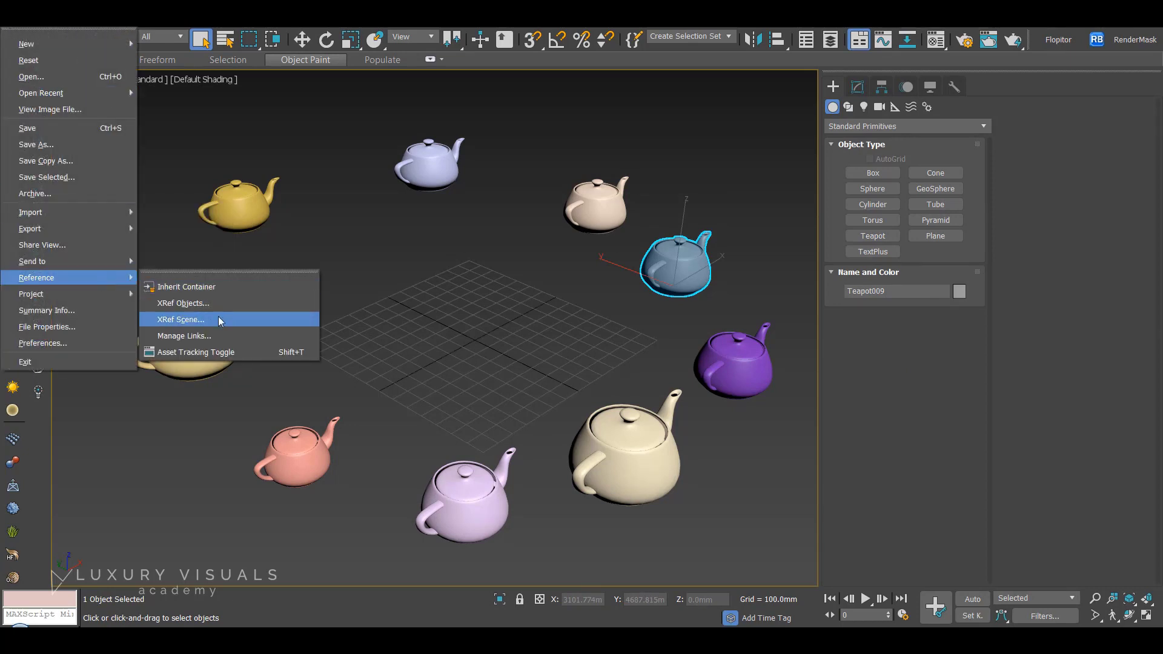
- XRef the Interior scene and toggle its automatic update
{"action": "left_click", "coordinate": [179, 319]}
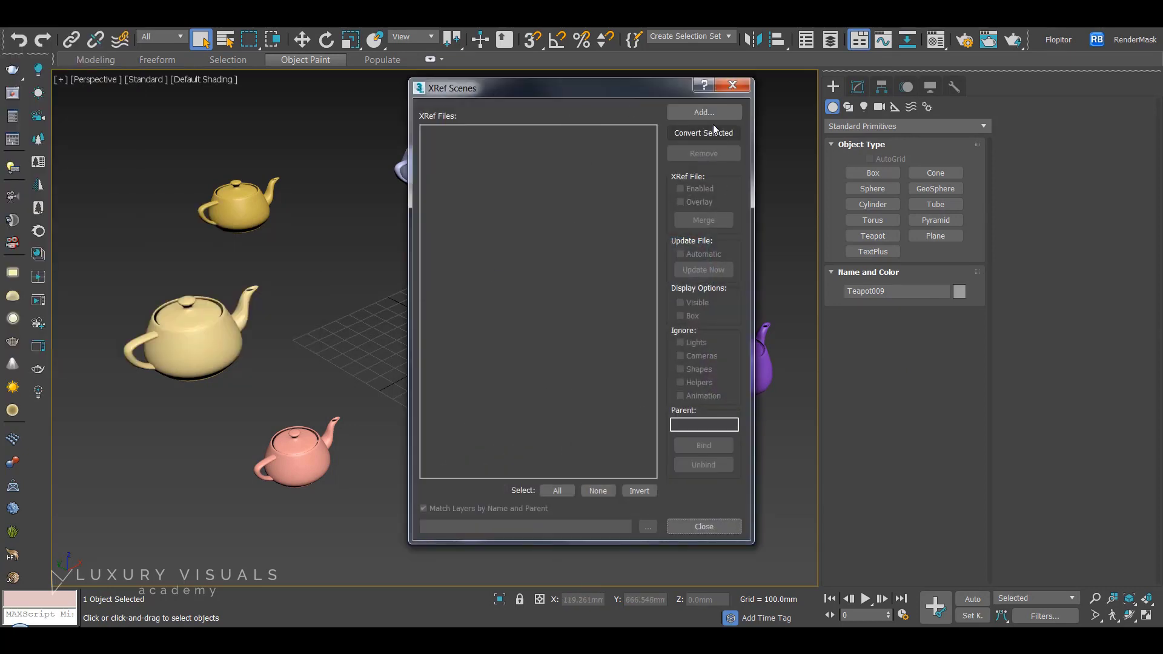
{"action": "left_click", "coordinate": [702, 112]}
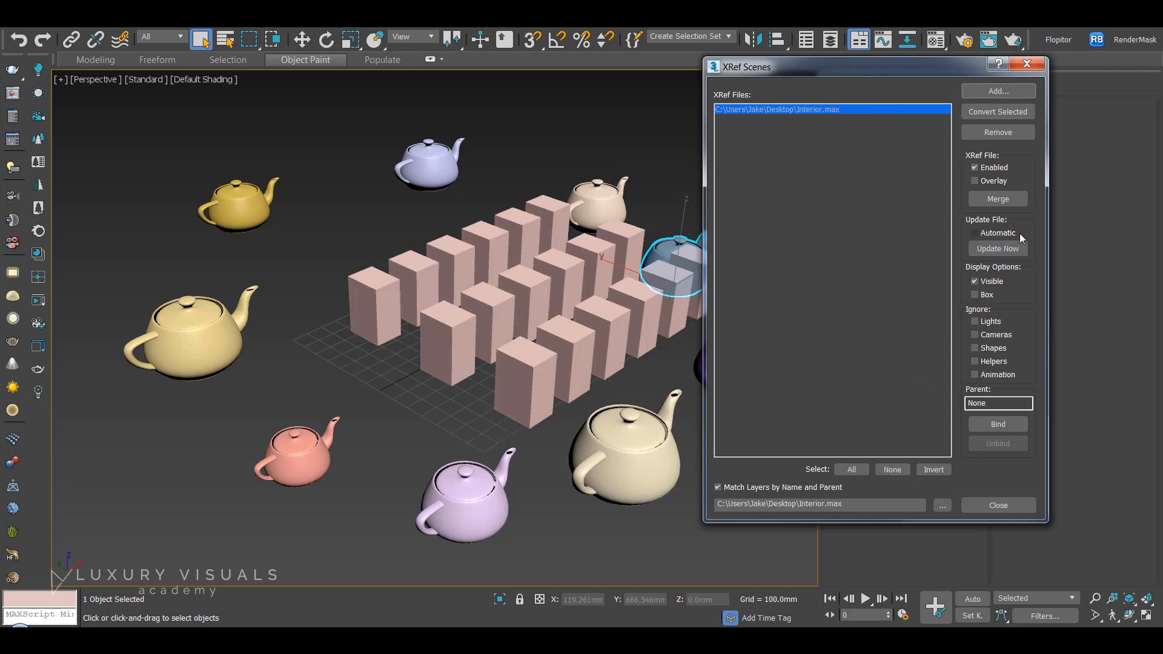
{"action": "left_click", "coordinate": [974, 232]}
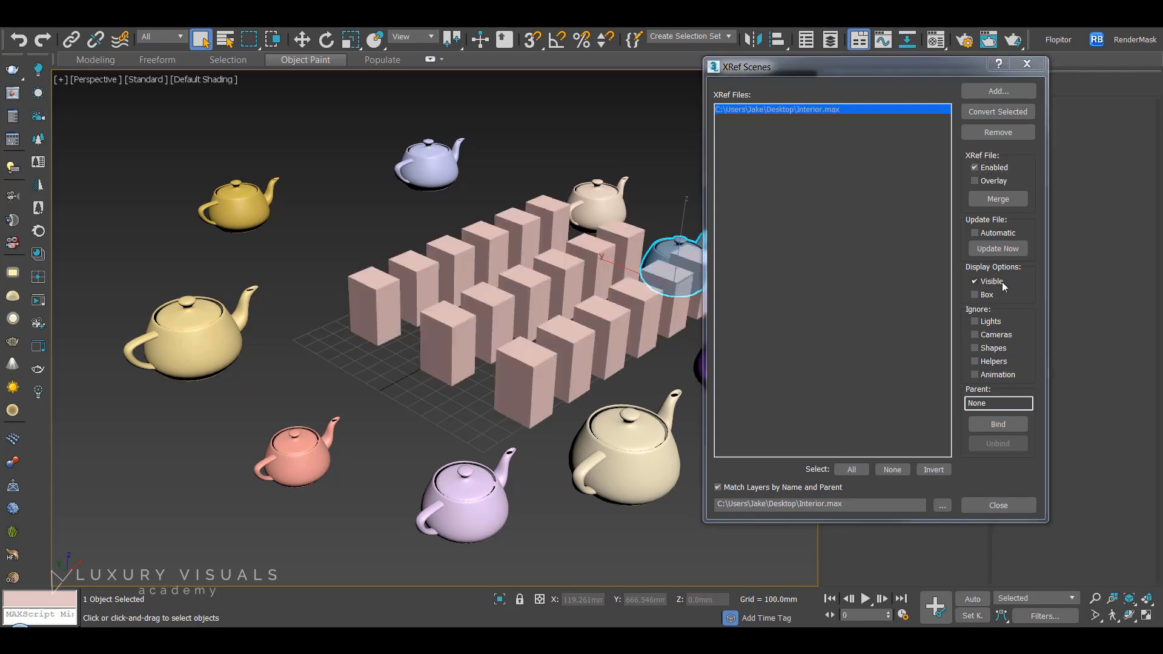
{"action": "mouse_move", "coordinate": [980, 486]}
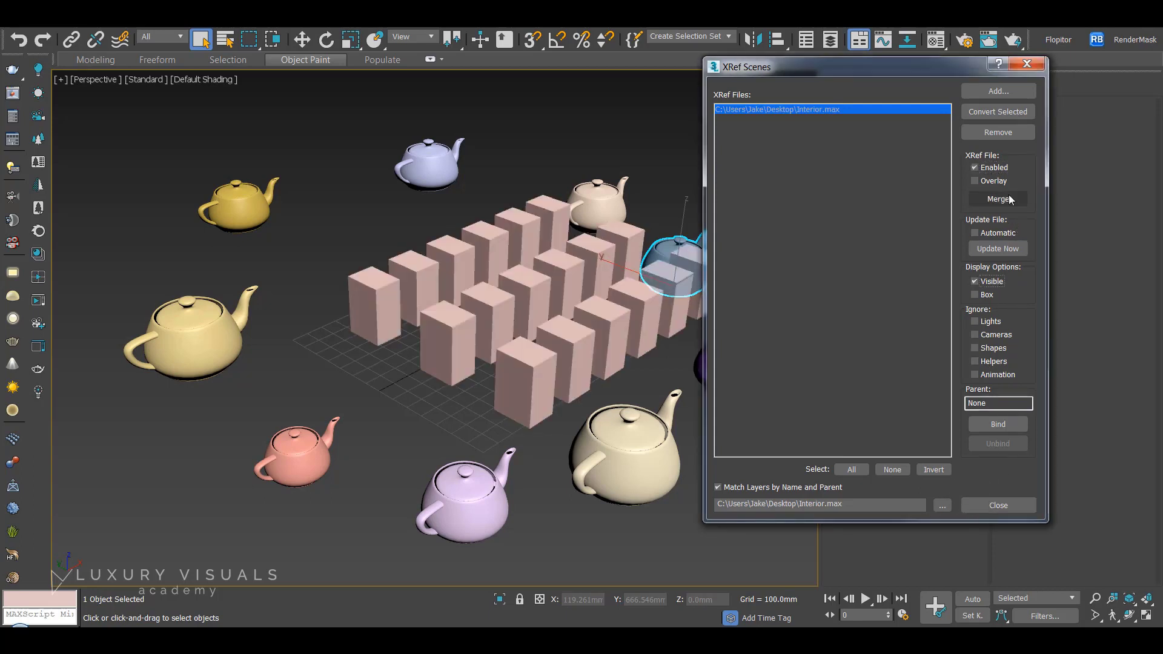
- Render the Perspective view of teapots and referenced boxes, then dismiss the render
{"action": "left_click", "coordinate": [996, 505]}
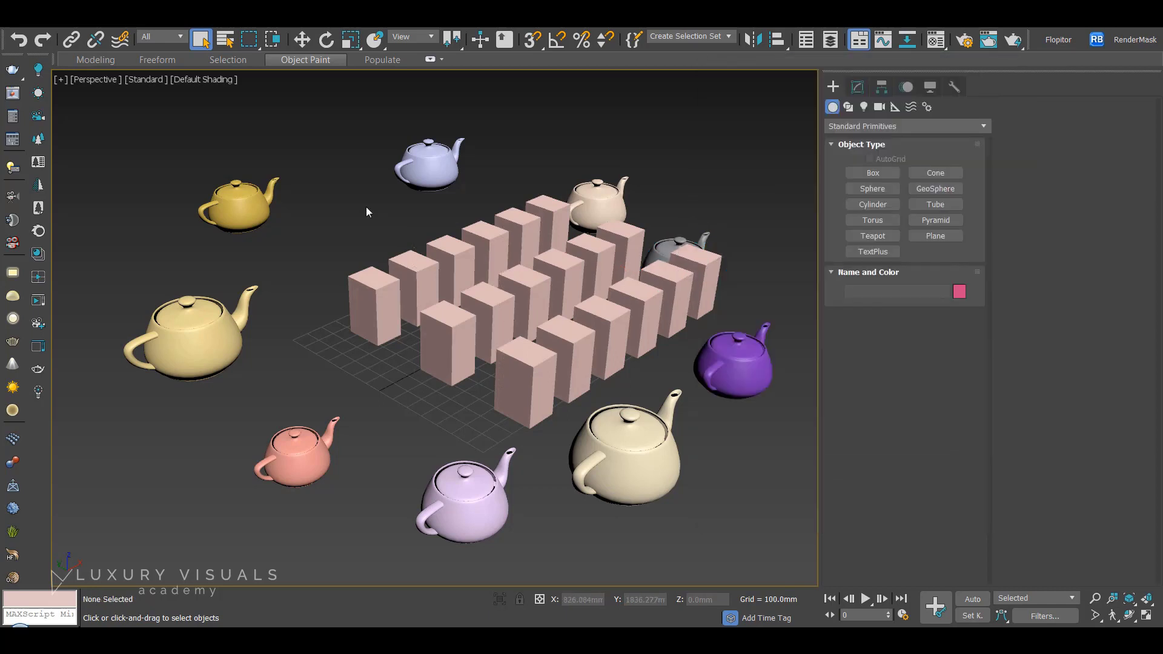
{"action": "mouse_move", "coordinate": [371, 235]}
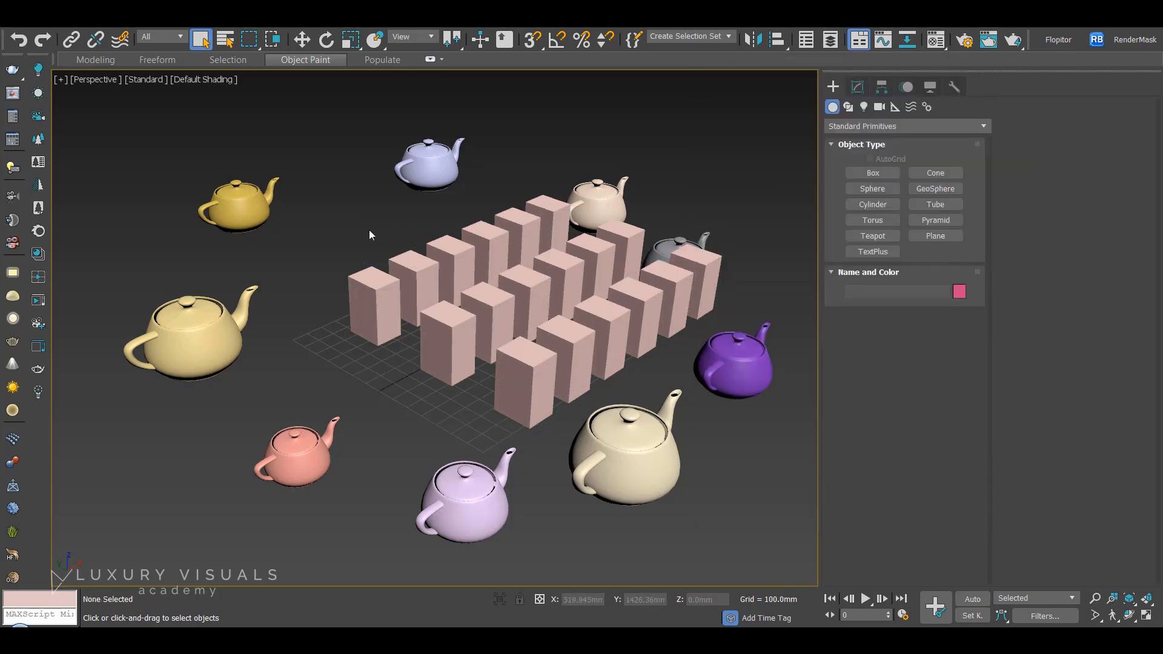
{"action": "mouse_move", "coordinate": [207, 424]}
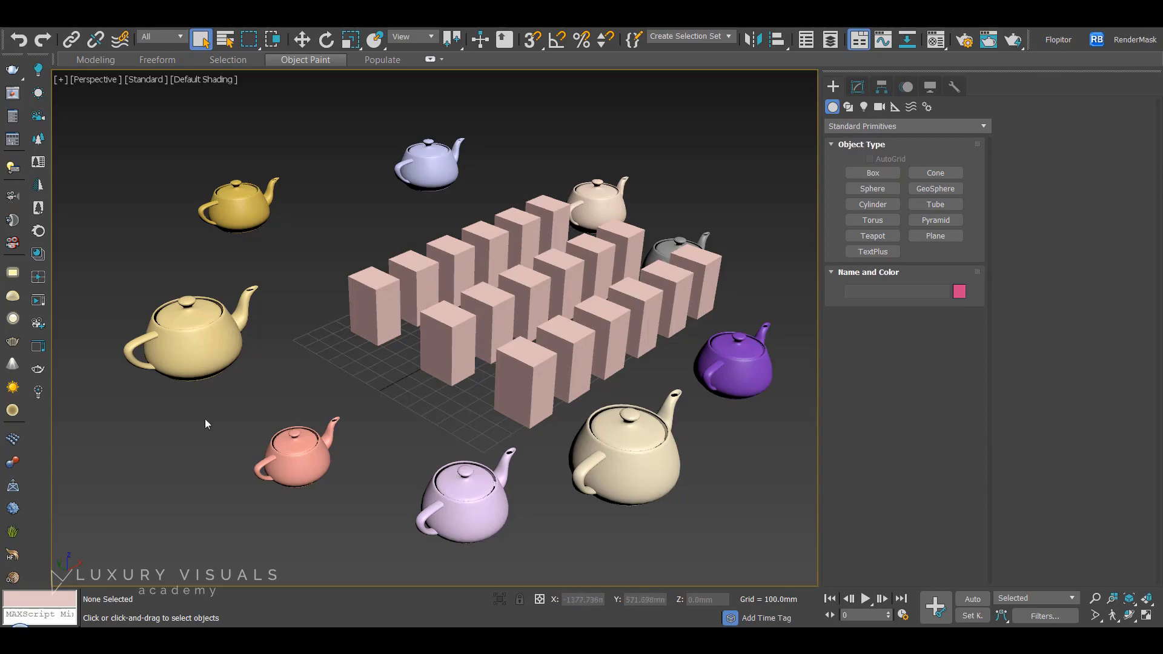
{"action": "left_click", "coordinate": [576, 87]}
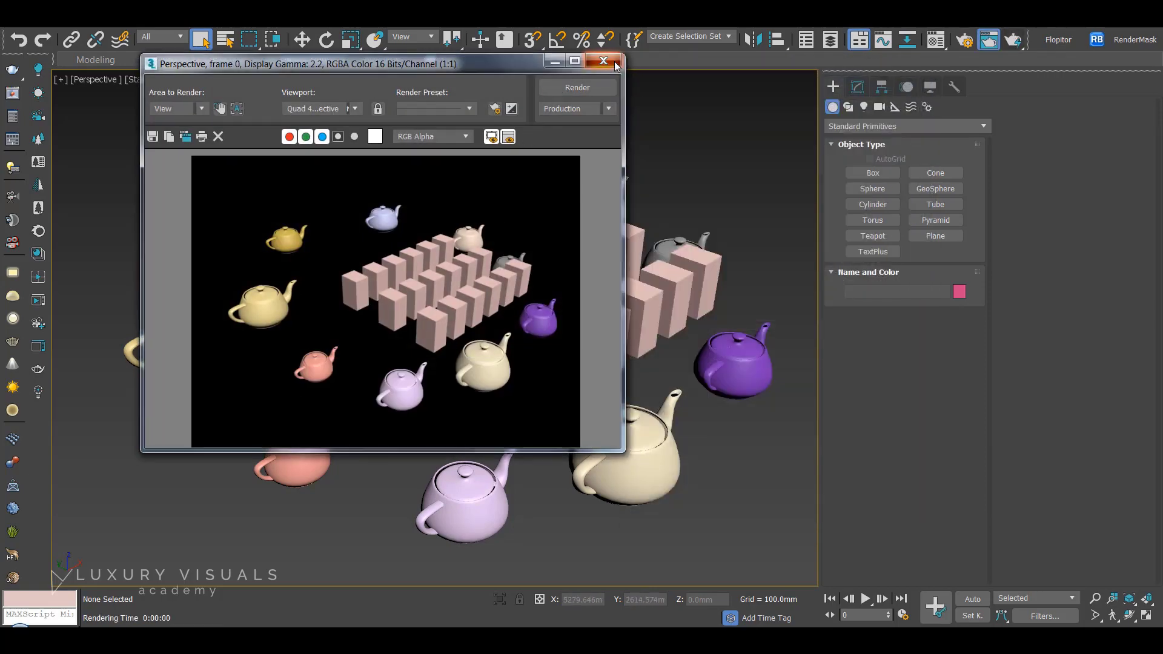
{"action": "left_click", "coordinate": [603, 61]}
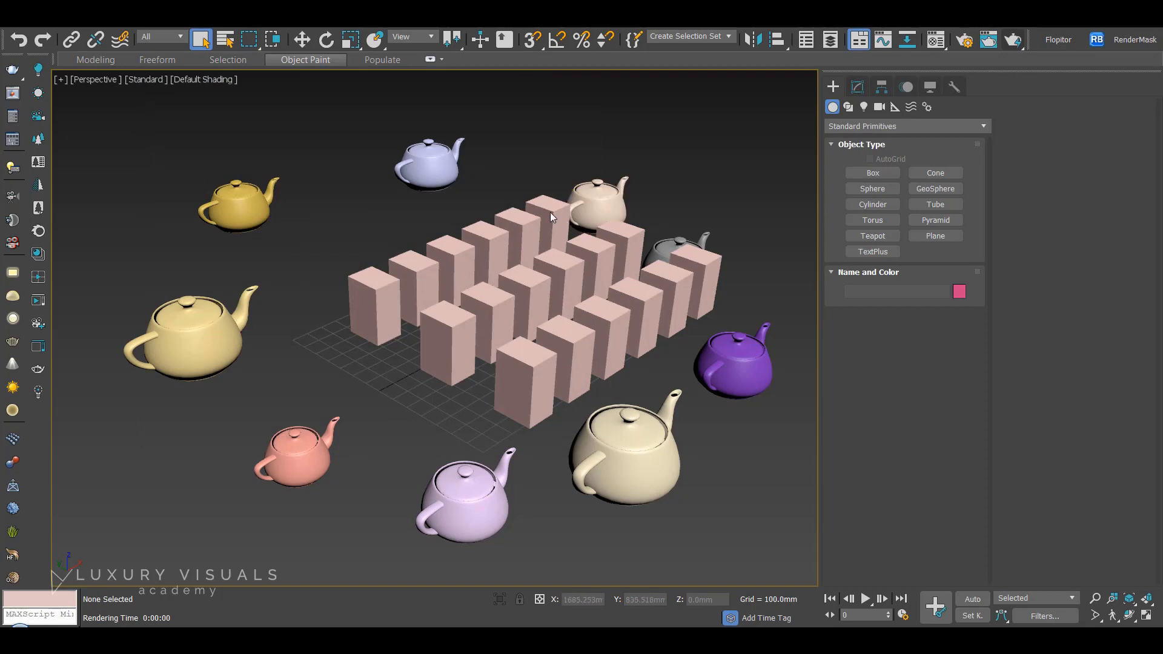
{"action": "mouse_move", "coordinate": [572, 258]}
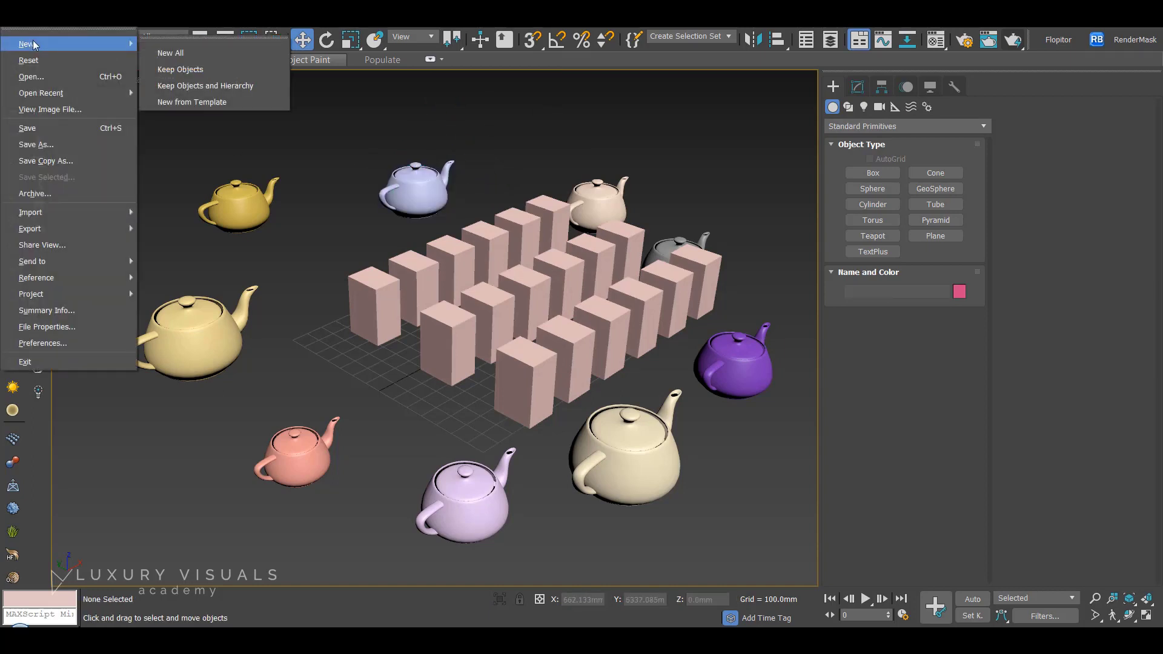
- Clear everything with New All, leaving an empty grid
{"action": "left_click", "coordinate": [169, 53]}
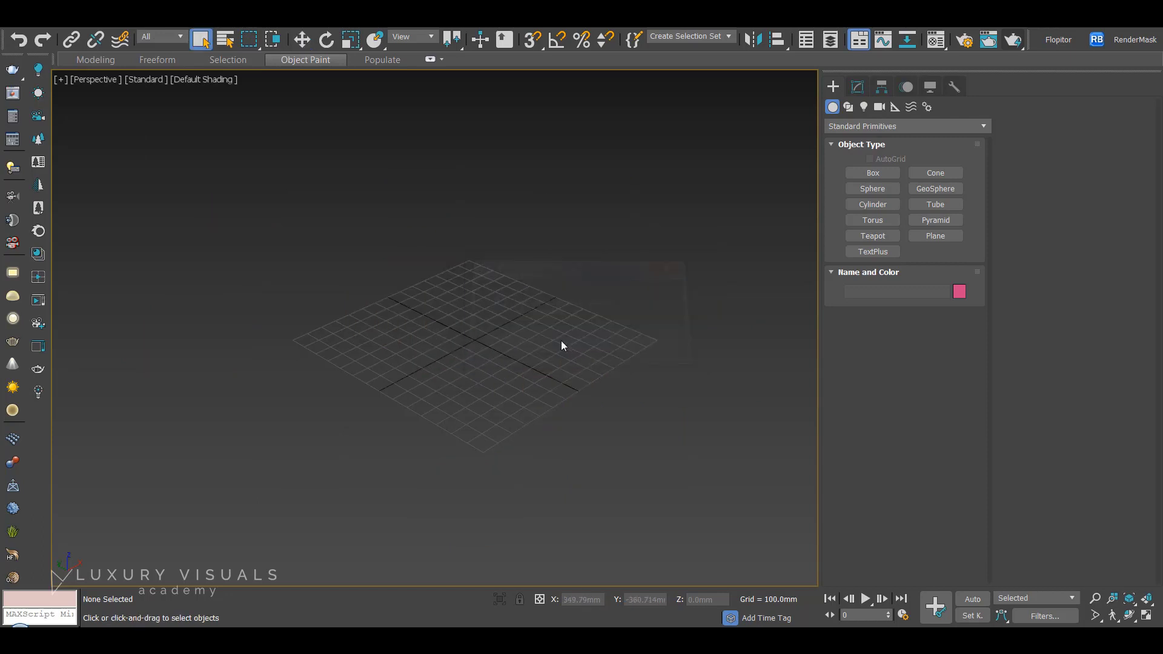
{"action": "mouse_move", "coordinate": [594, 347]}
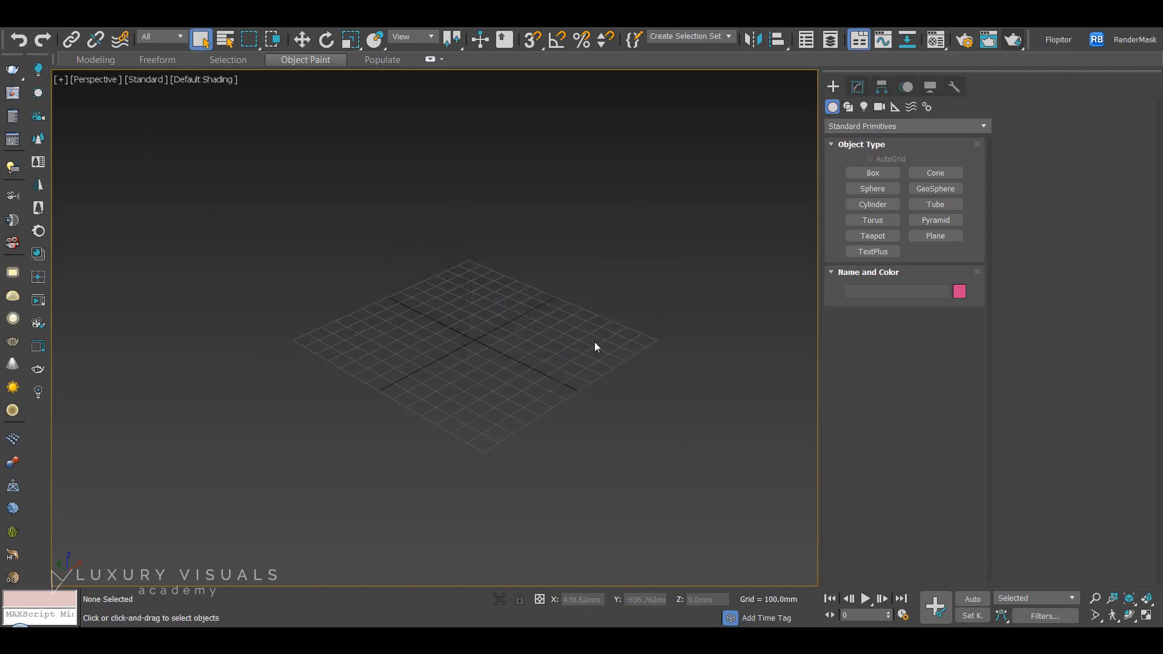
{"action": "mouse_move", "coordinate": [631, 266]}
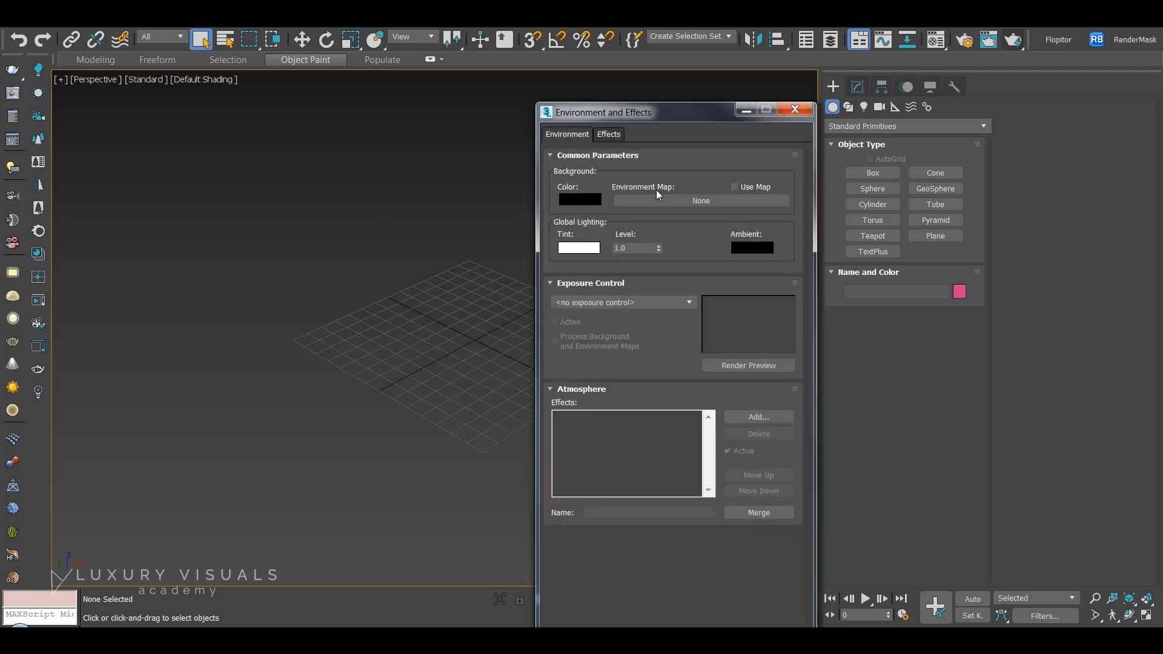
- Set the environment background colour to a purple hue
{"action": "left_click", "coordinate": [579, 199]}
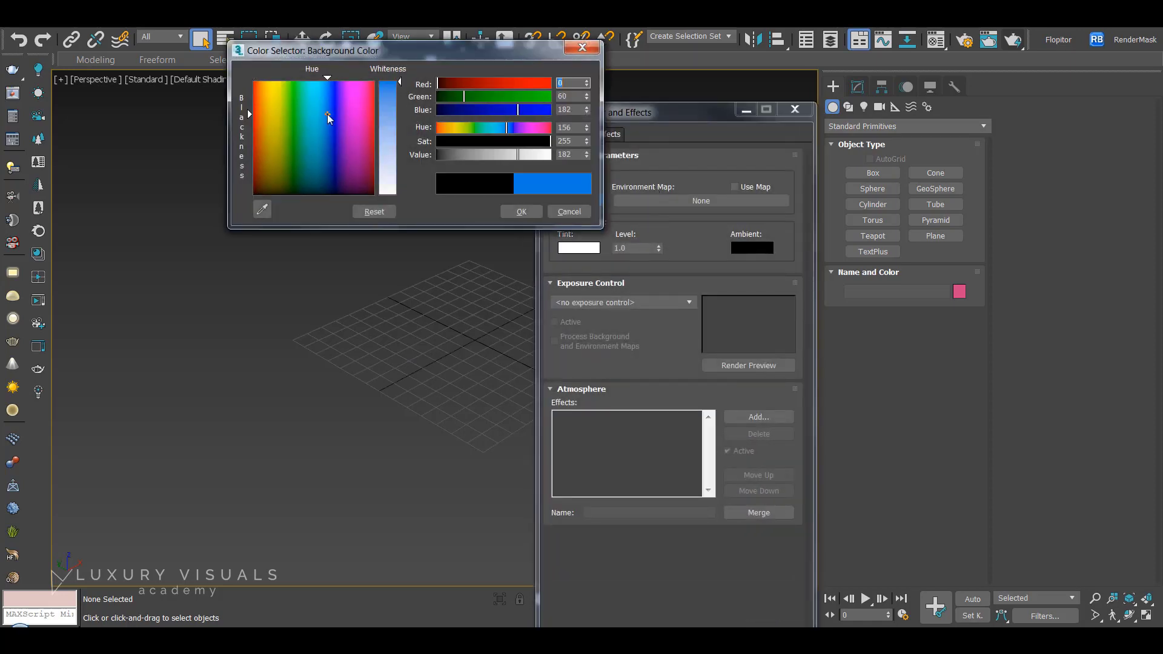
{"action": "left_click", "coordinate": [334, 87]}
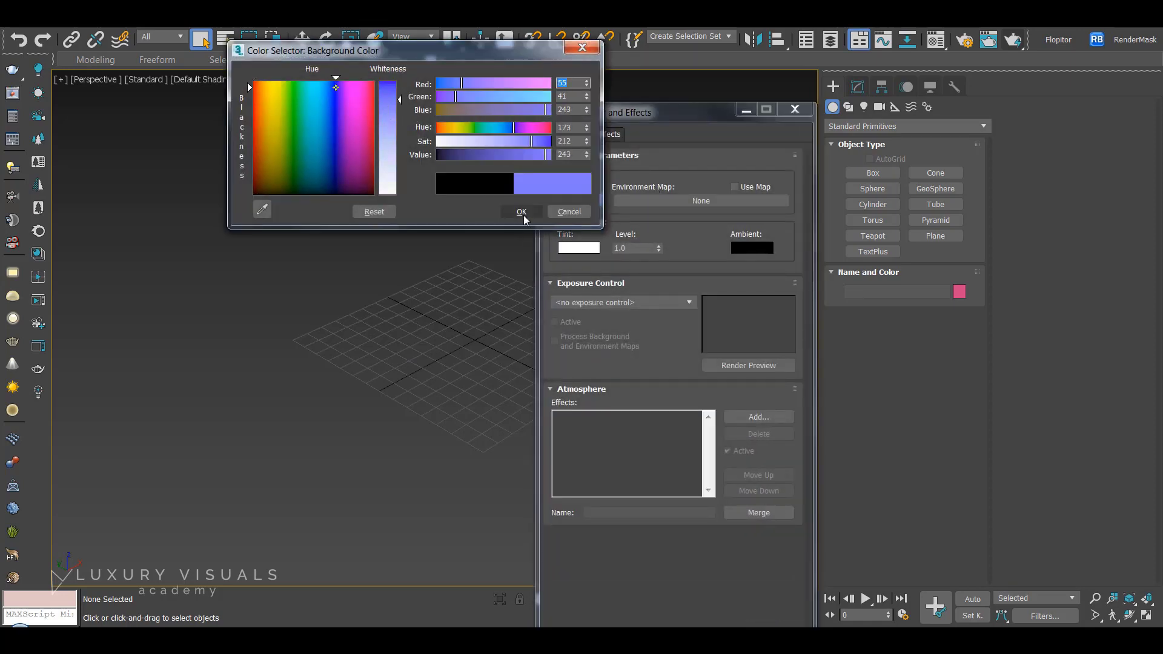
{"action": "left_click", "coordinate": [520, 212]}
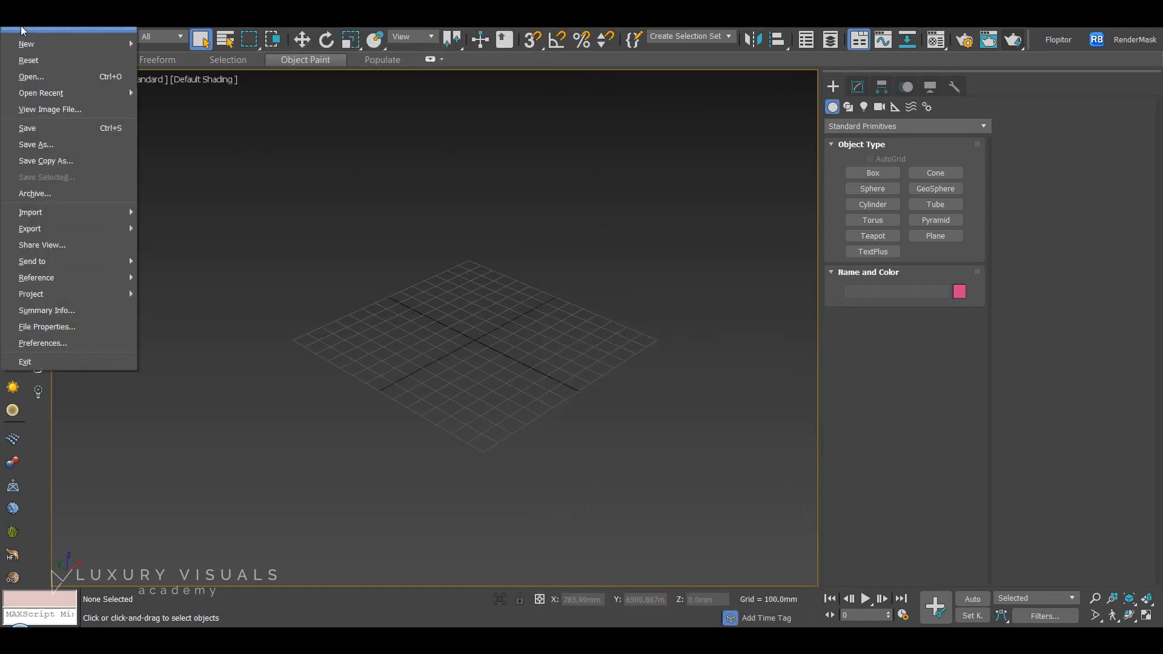
{"action": "mouse_move", "coordinate": [31, 76]}
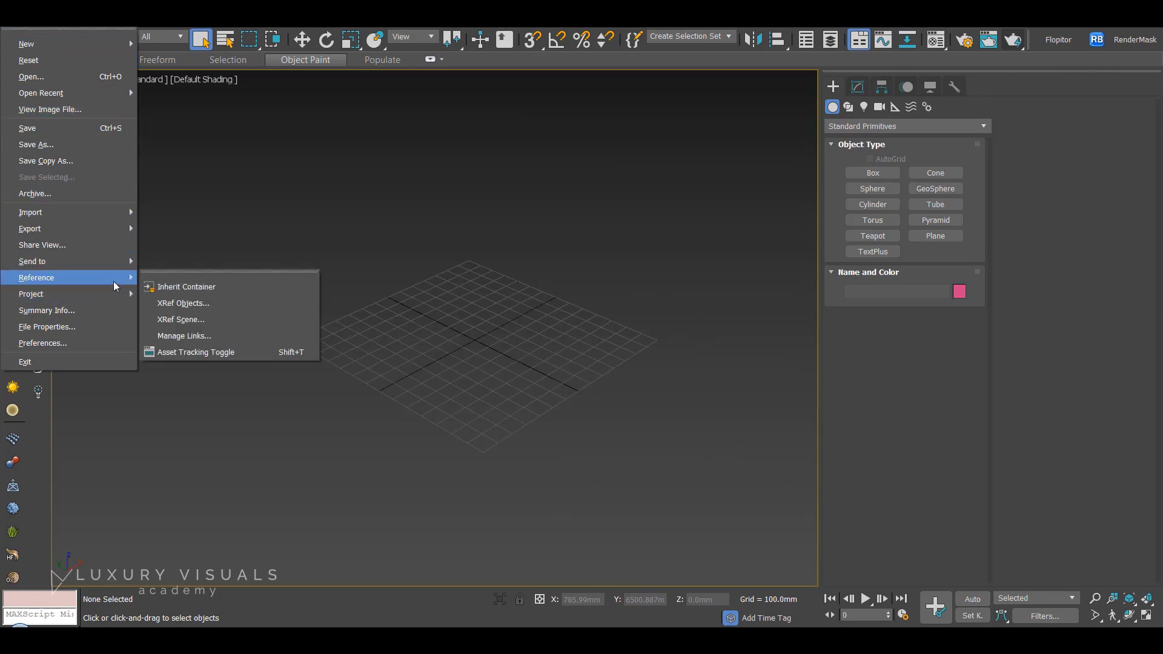
- XRef the Exterior teapot scene, then add the Interior box scene
{"action": "left_click", "coordinate": [181, 319]}
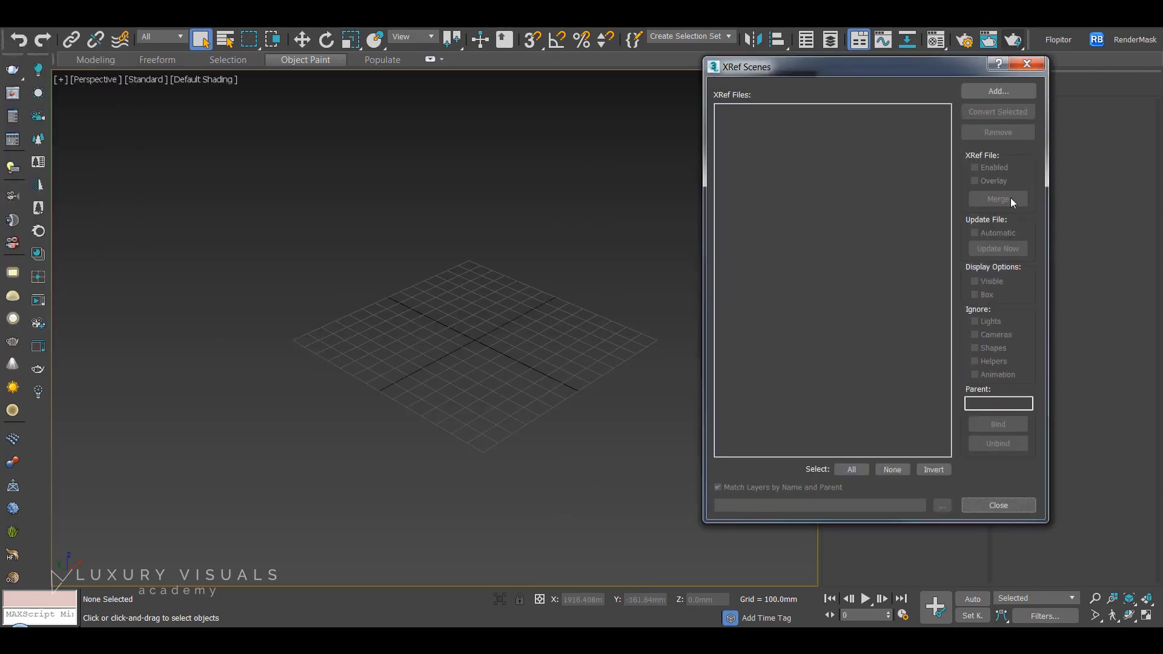
{"action": "left_click", "coordinate": [997, 90]}
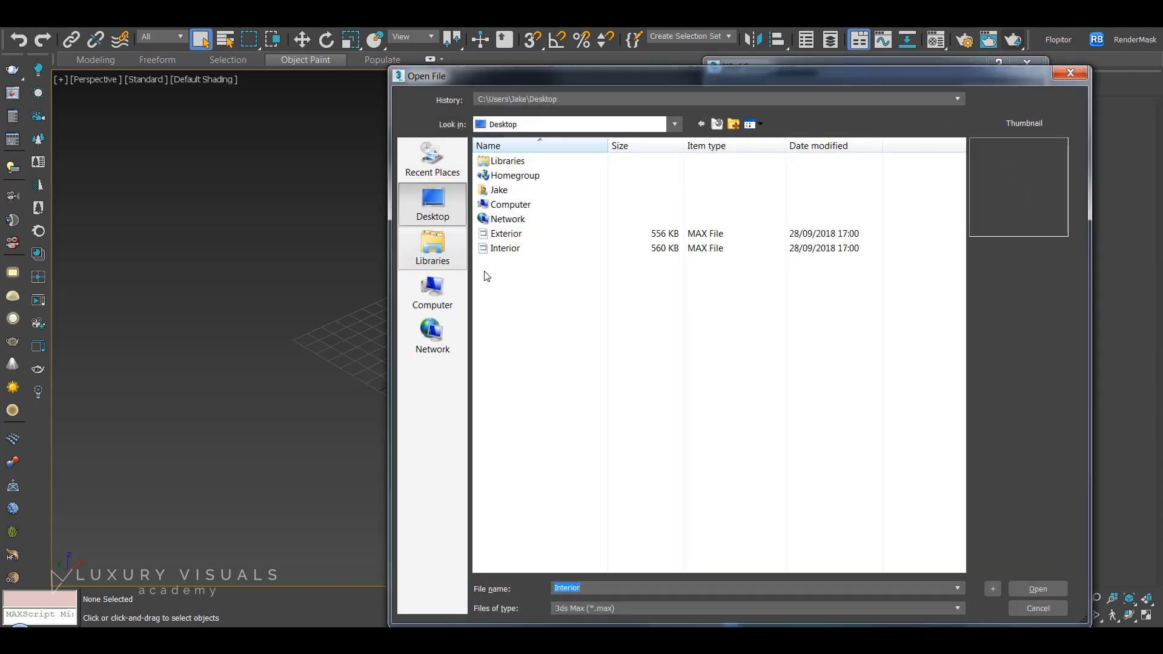
{"action": "left_click", "coordinate": [1037, 588]}
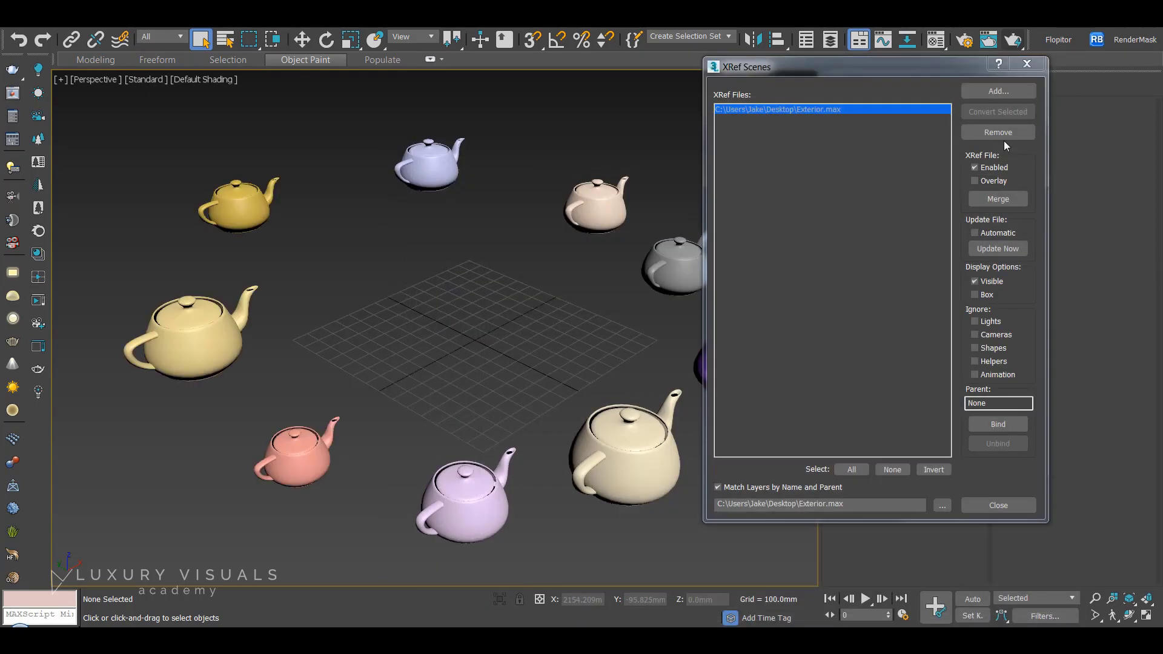
{"action": "left_click", "coordinate": [997, 91]}
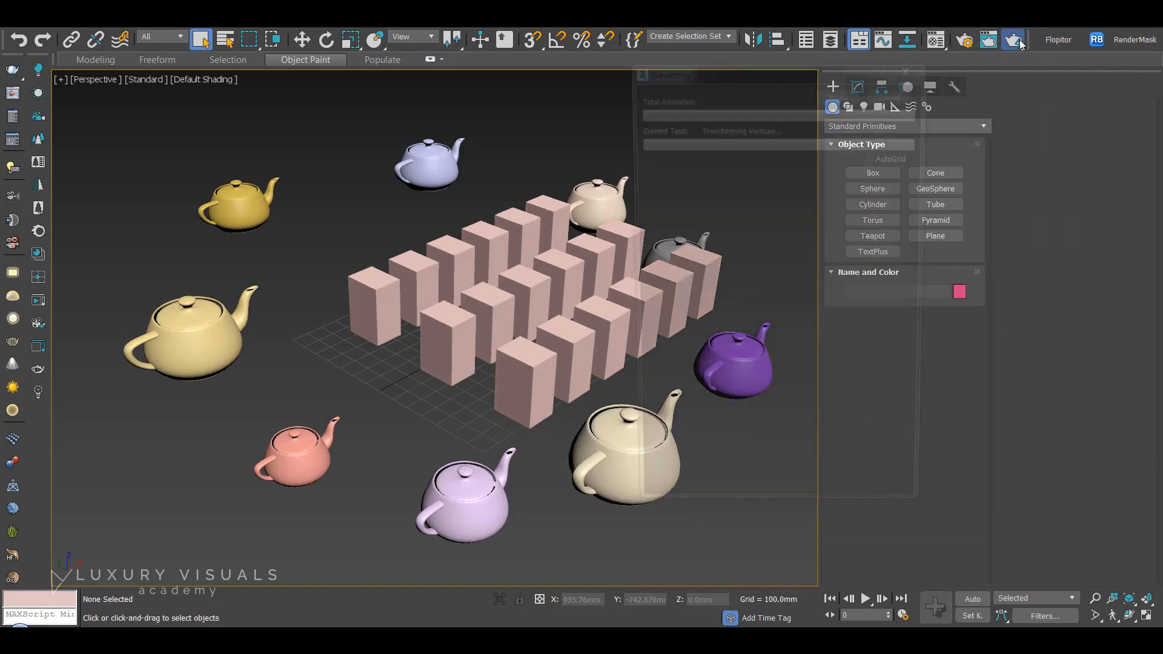
- Render the teapots and boxes on the purple background, then close the render window
{"action": "left_click", "coordinate": [1011, 40]}
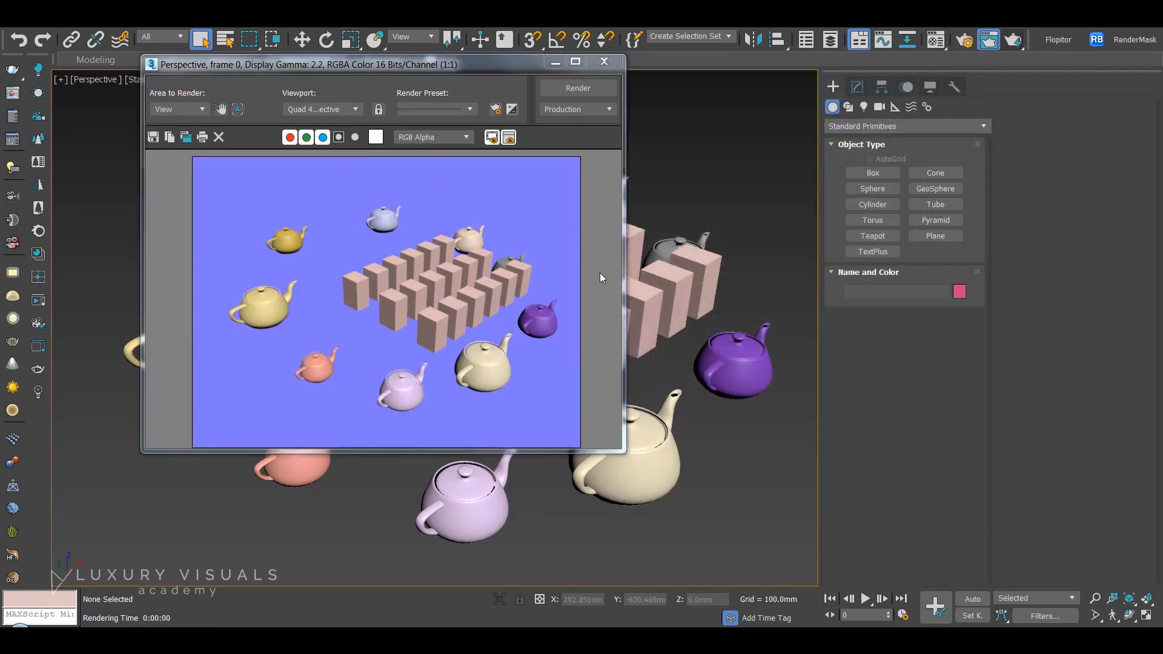
{"action": "left_click", "coordinate": [603, 60]}
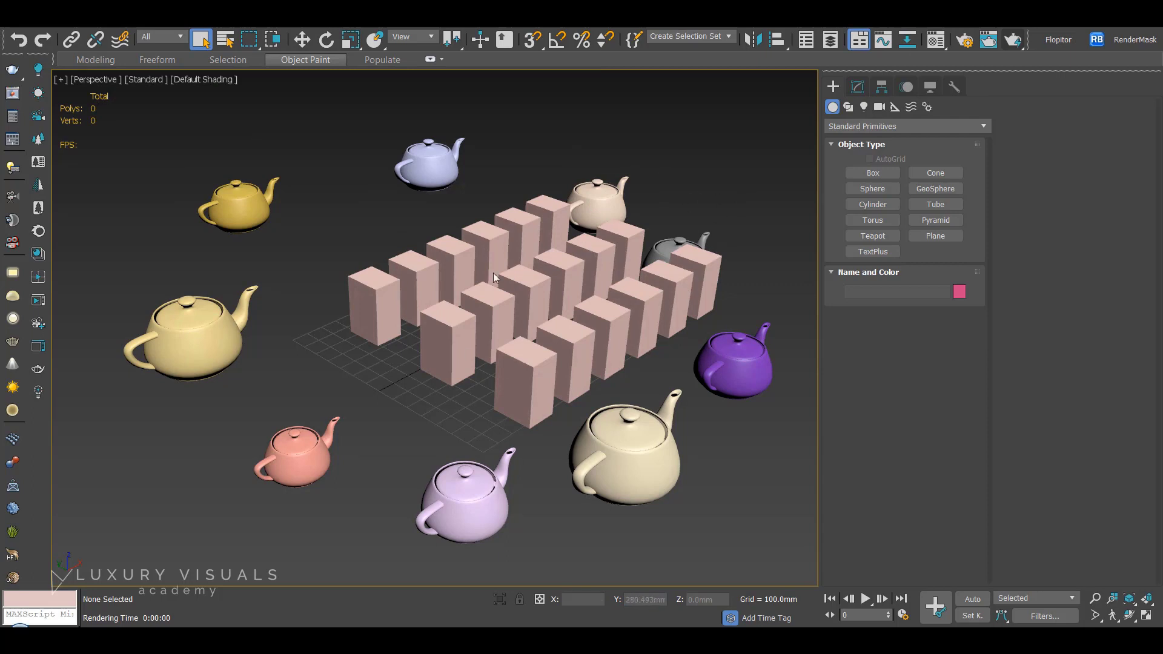
{"action": "mouse_move", "coordinate": [349, 186]}
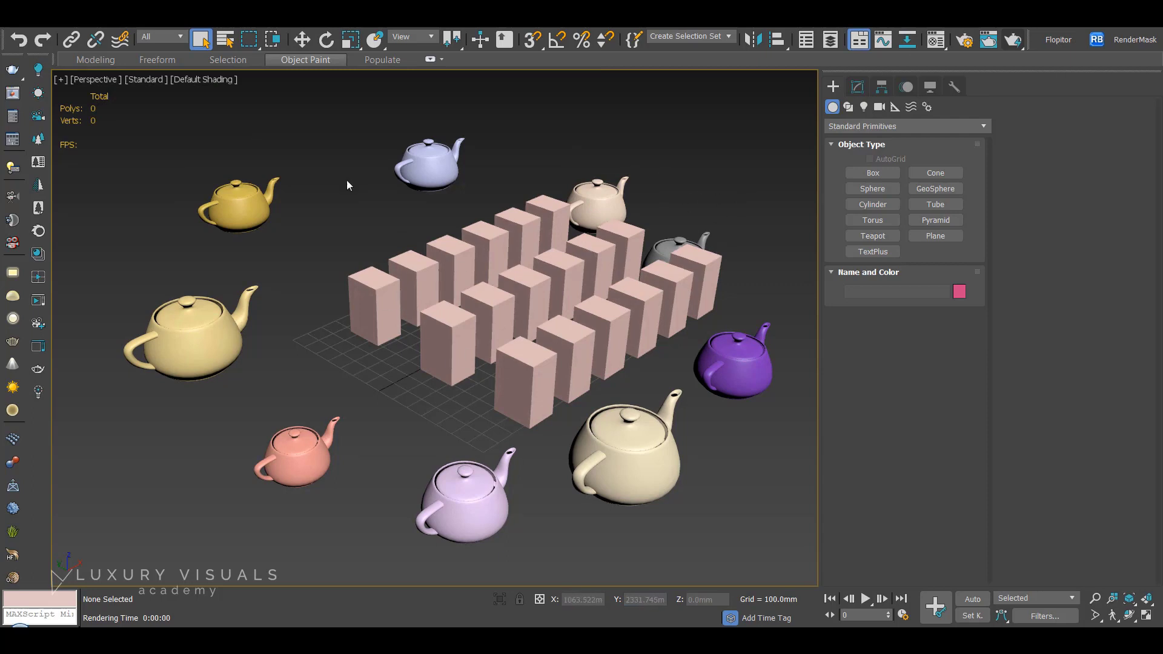
{"action": "mouse_move", "coordinate": [421, 188]}
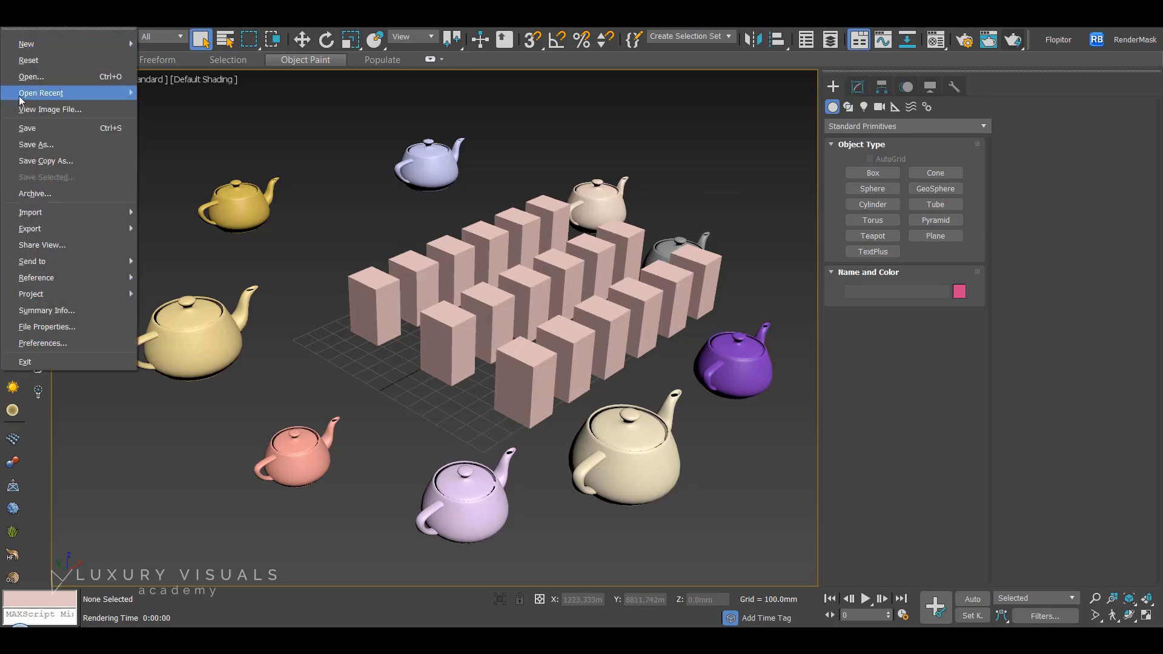
{"action": "mouse_move", "coordinate": [30, 76]}
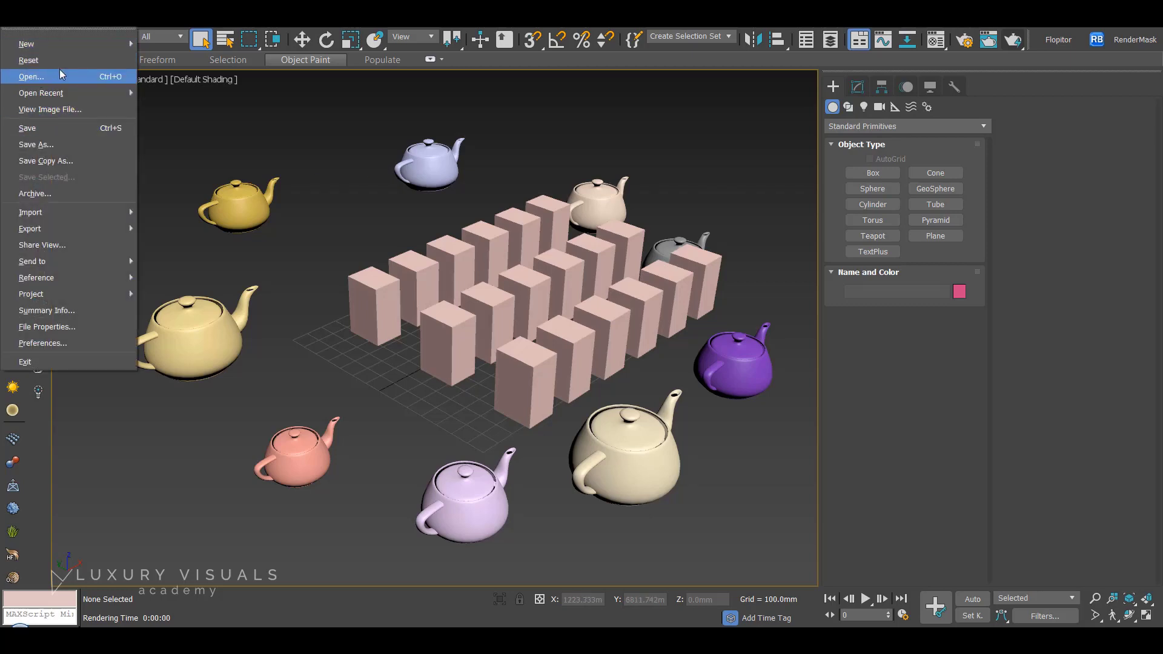
{"action": "mouse_move", "coordinate": [429, 160]}
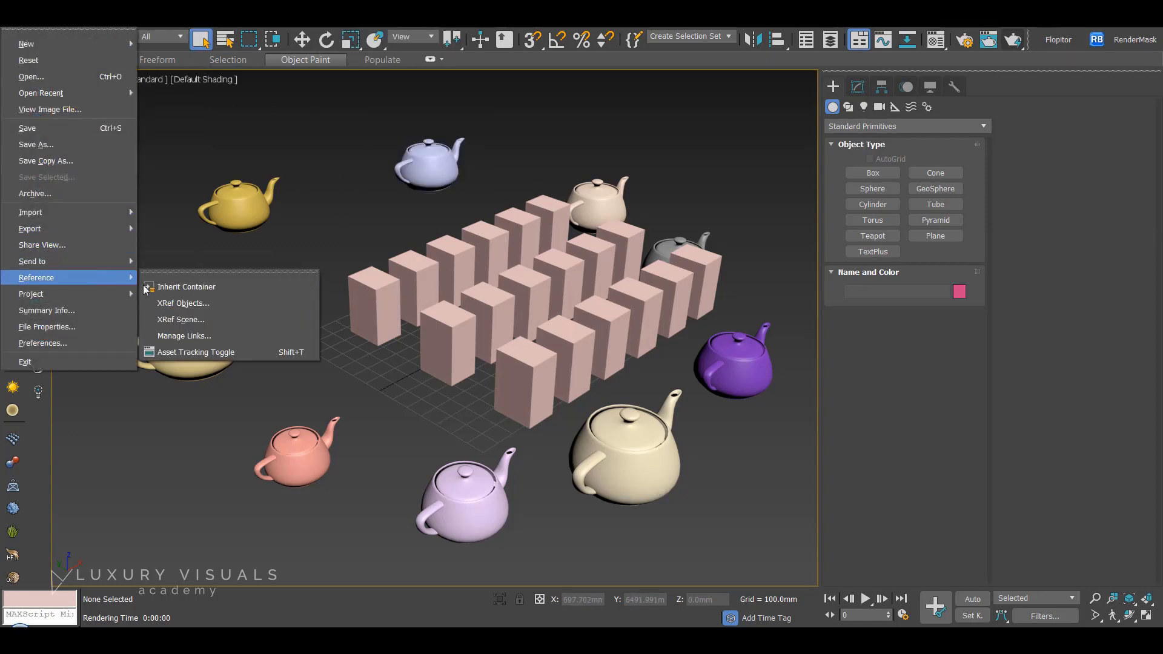
{"action": "mouse_move", "coordinate": [182, 335]}
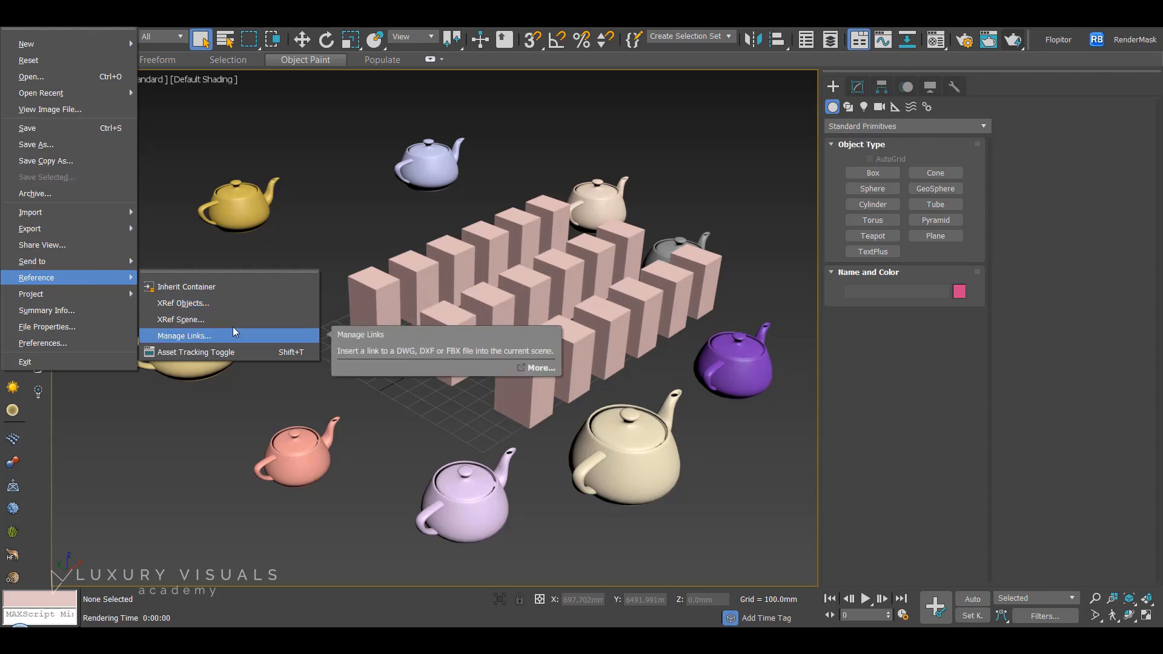
- Show the XRef Scenes dialog and select Exterior.max to view its reference settings
{"action": "left_click", "coordinate": [179, 319]}
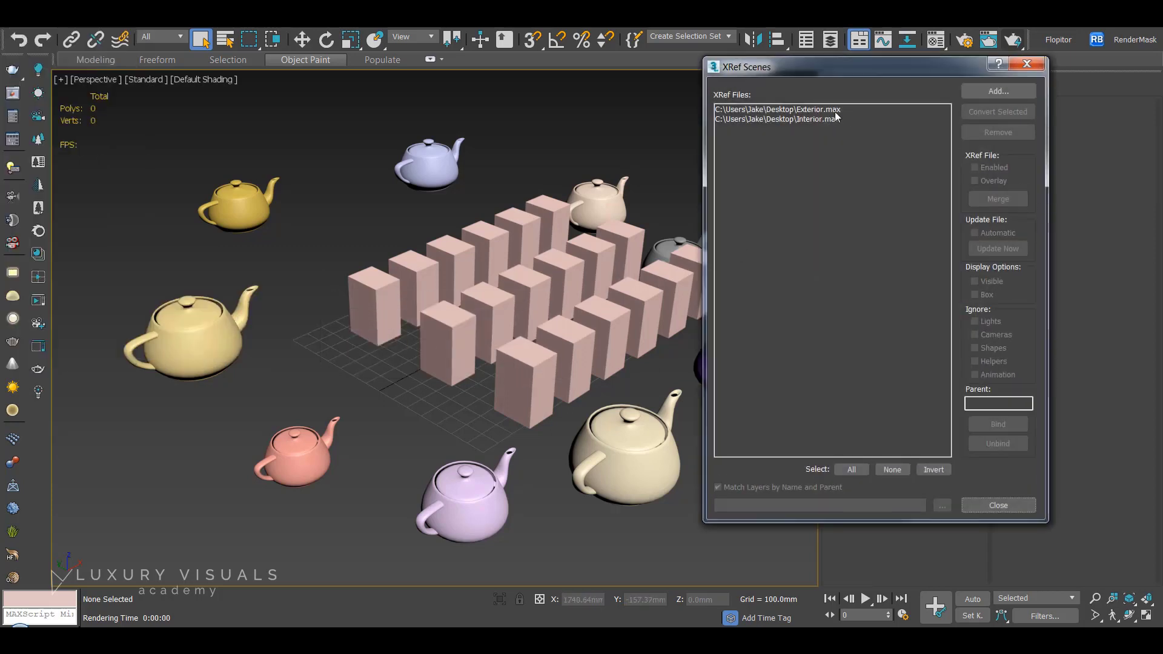
{"action": "left_click", "coordinate": [777, 109]}
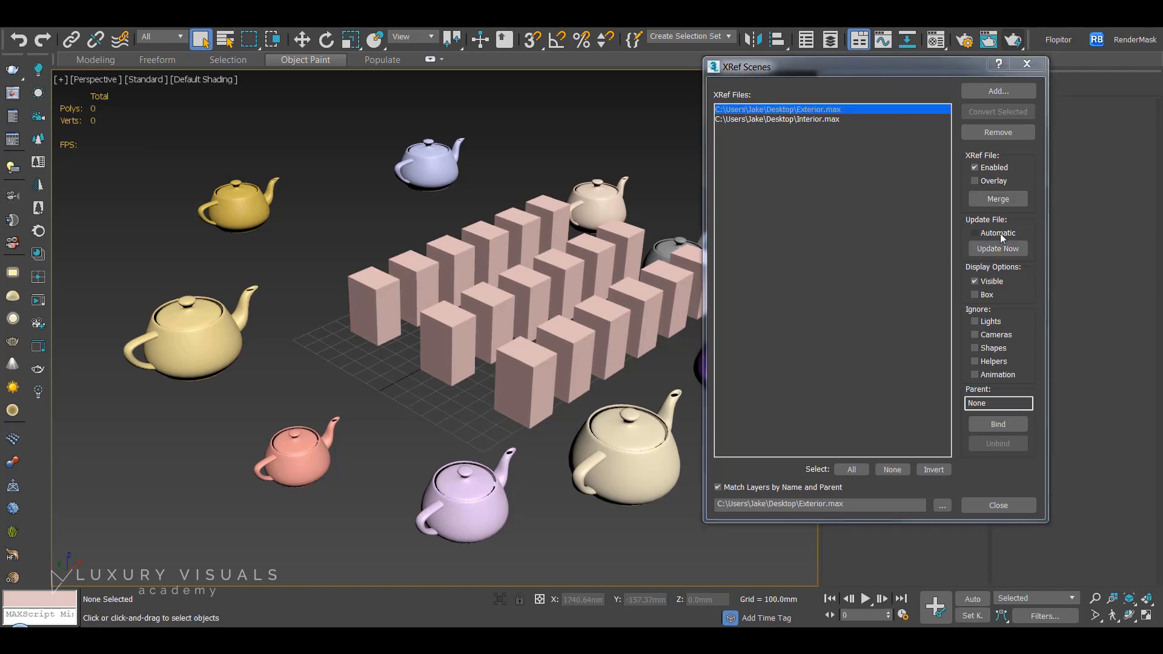
{"action": "left_click", "coordinate": [974, 232]}
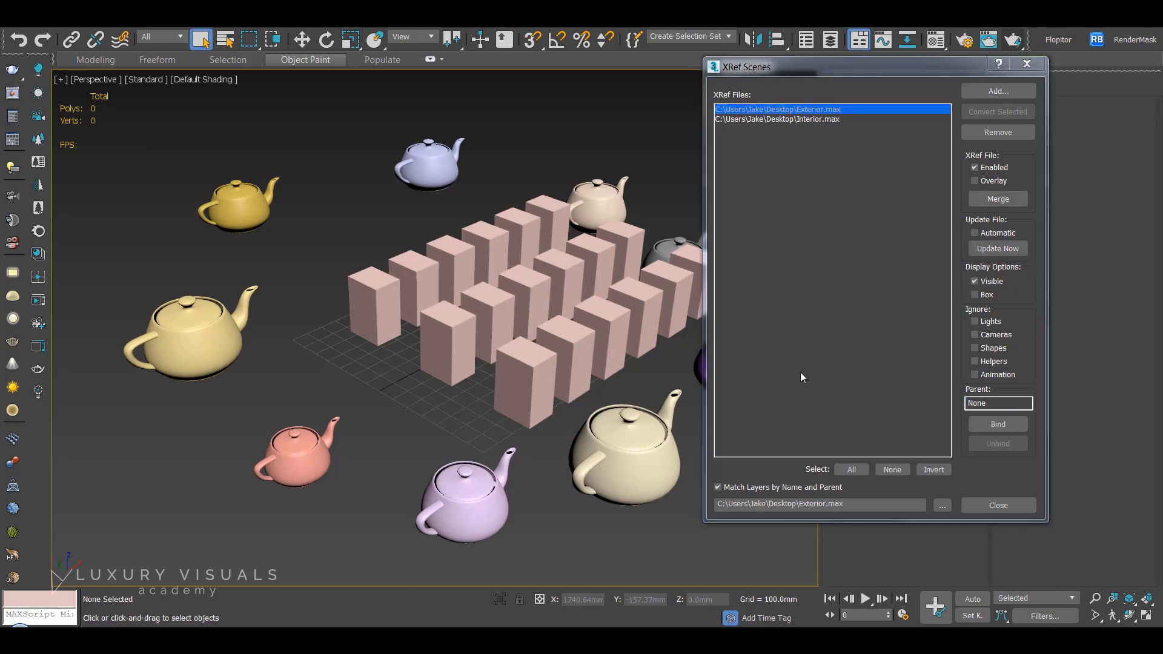
{"action": "mouse_move", "coordinate": [439, 176]}
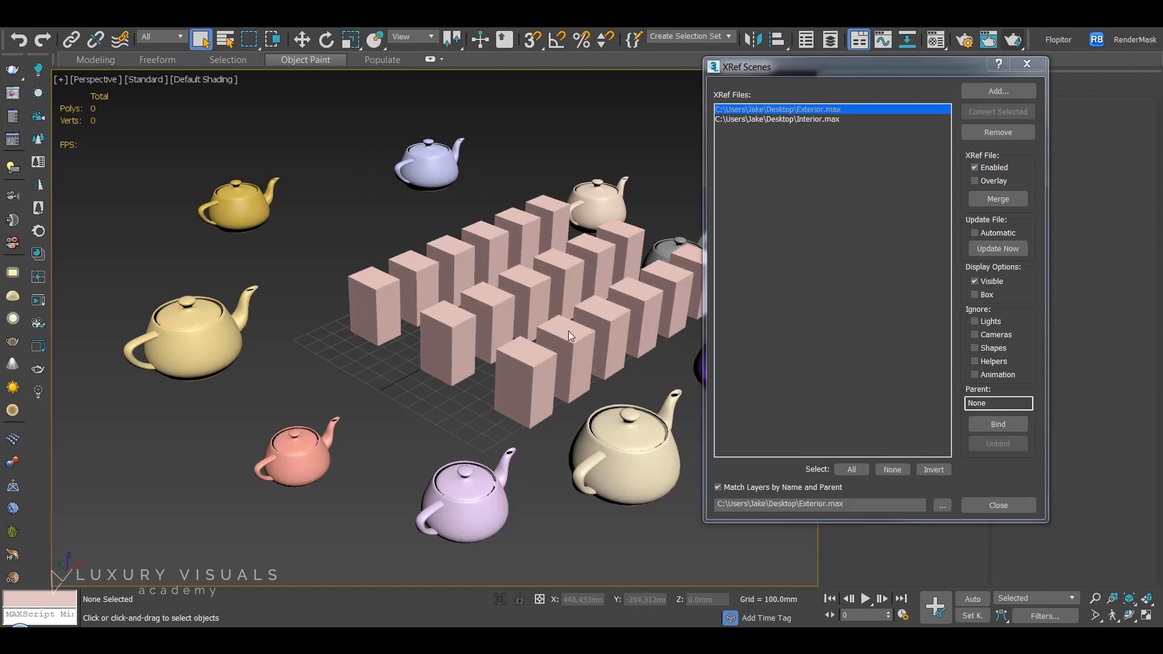
- Merge the Exterior.max reference into the scene and select all nine teapots
{"action": "left_click", "coordinate": [996, 199]}
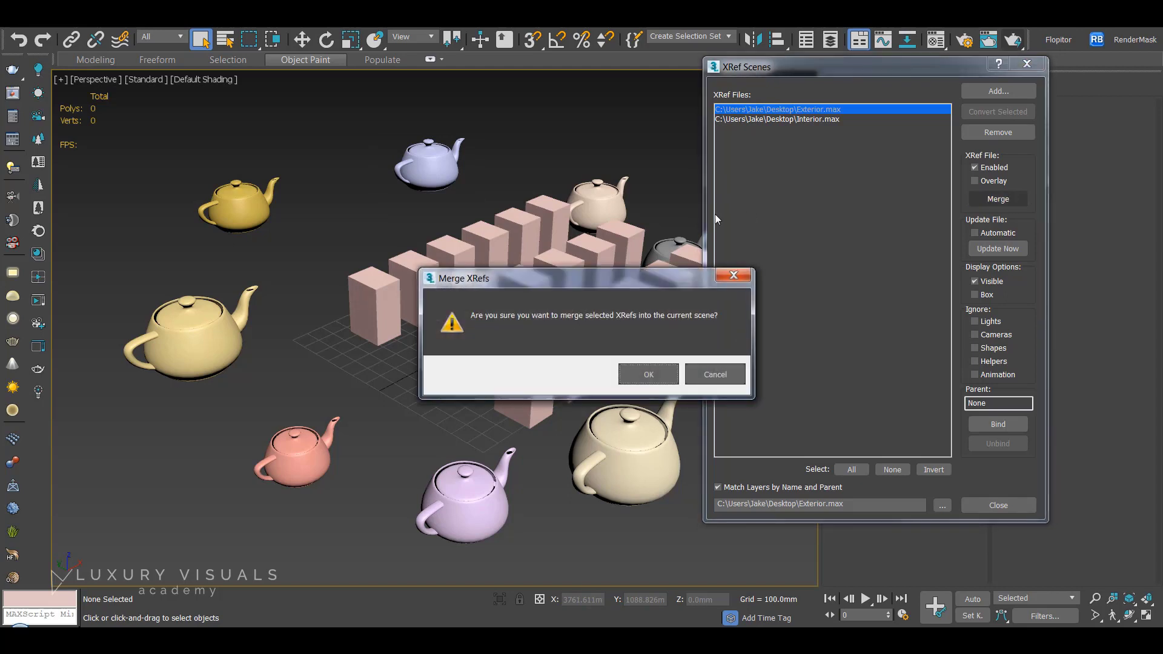
{"action": "left_click", "coordinate": [647, 374]}
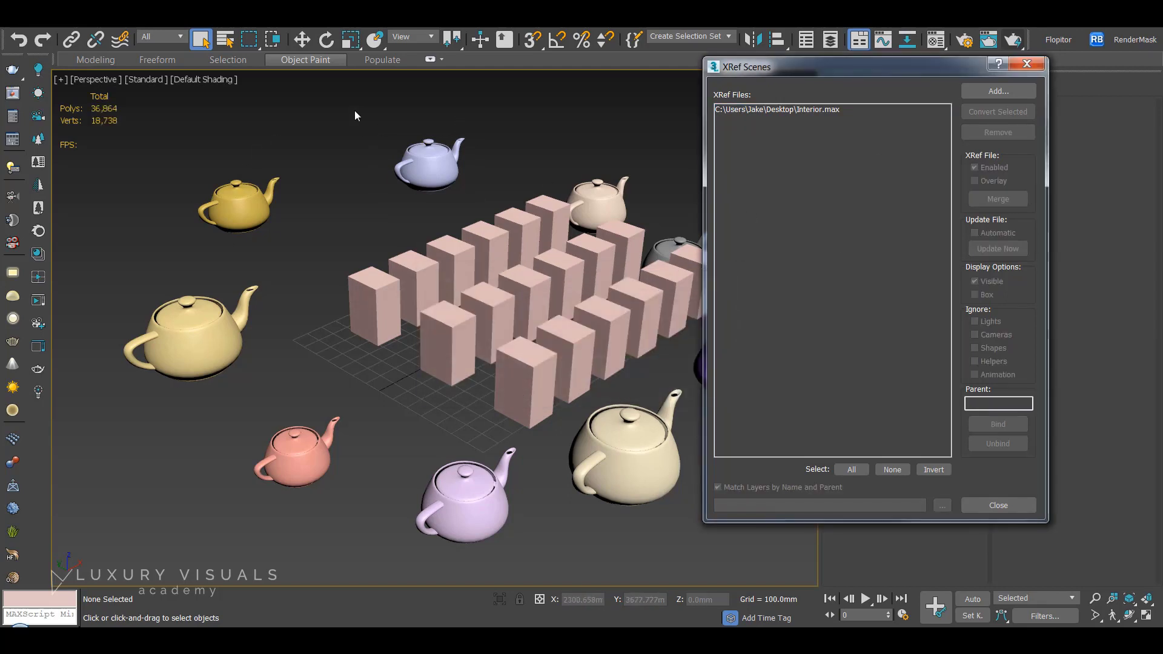
{"action": "left_click", "coordinate": [428, 160]}
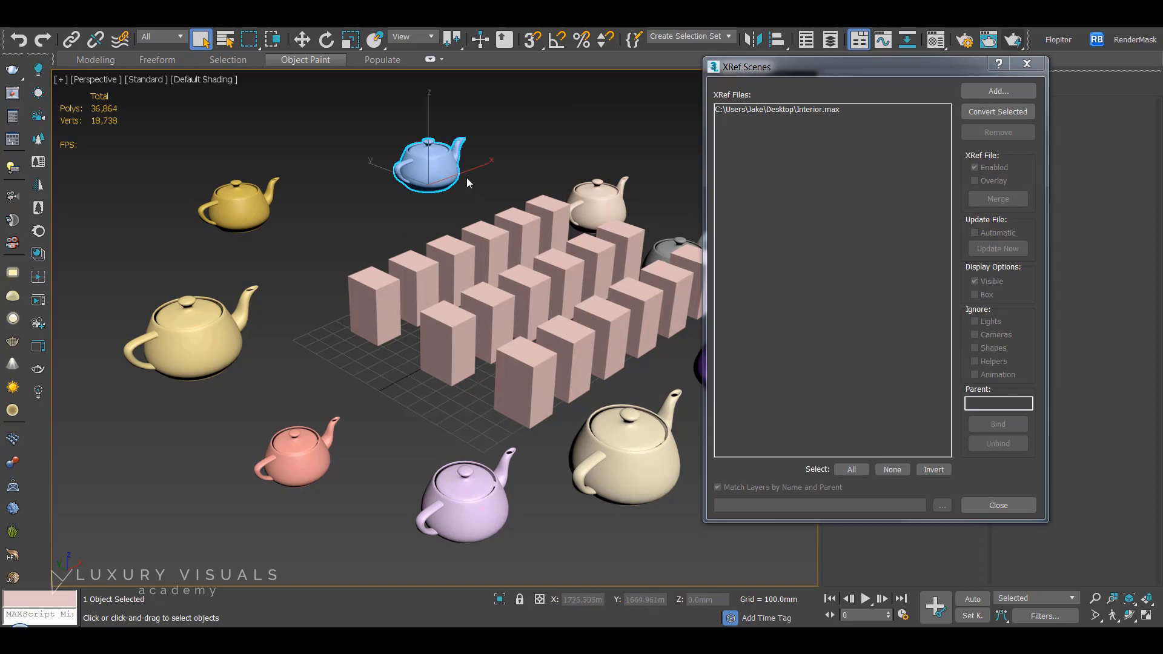
{"action": "left_click", "coordinate": [597, 204]}
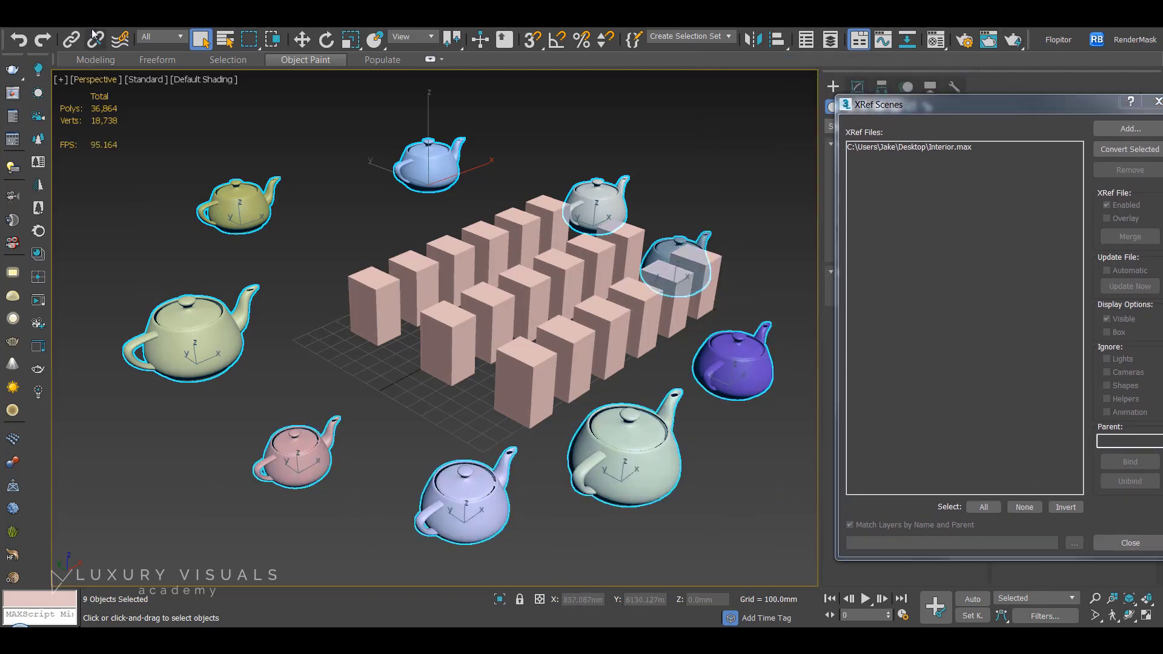
- Save the selected teapots over Exterior.max, confirming the replacement
{"action": "left_click", "coordinate": [41, 93]}
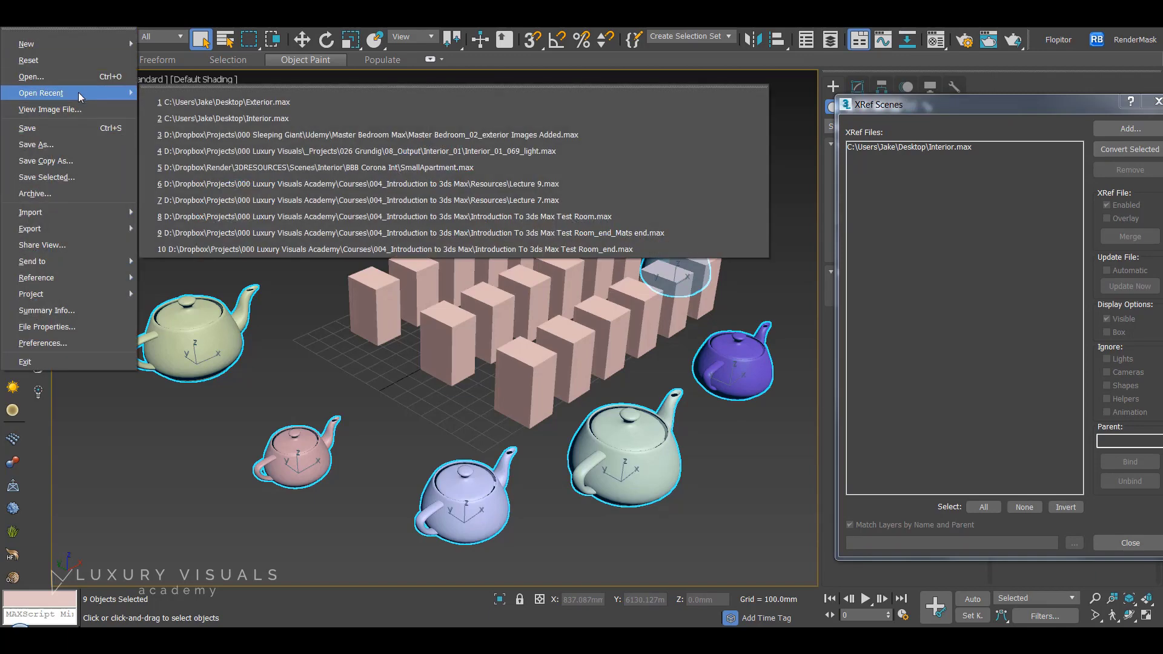
{"action": "left_click", "coordinate": [37, 145]}
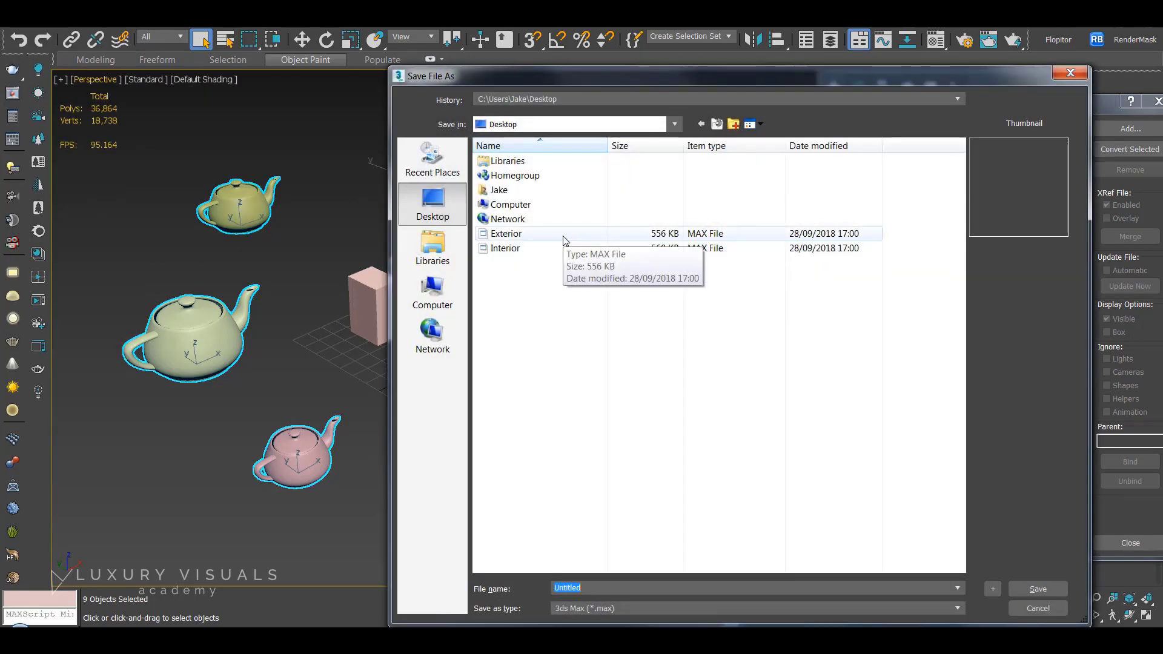
{"action": "left_click", "coordinate": [1037, 588]}
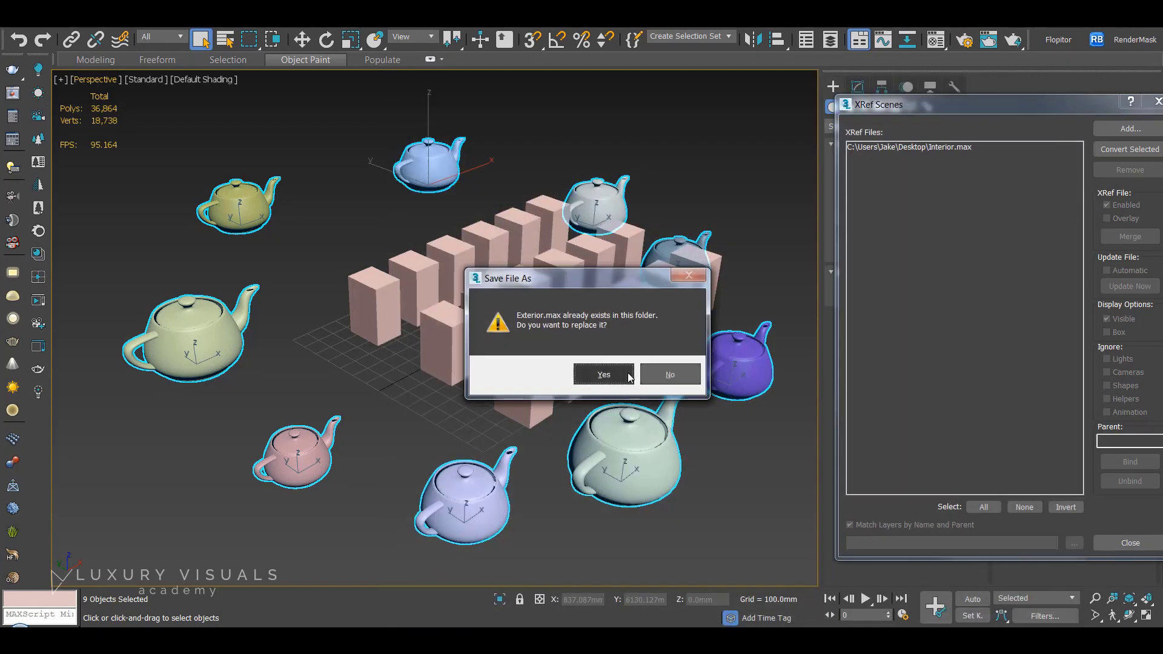
{"action": "left_click", "coordinate": [602, 373]}
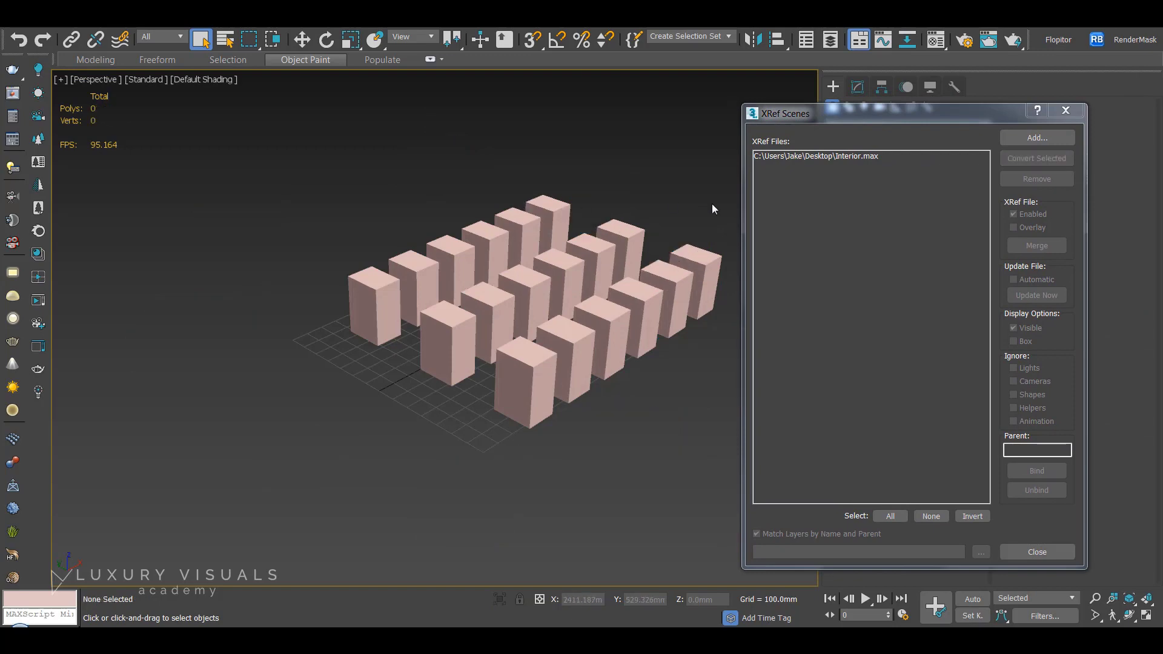
- Add the updated Exterior.max as a scene reference alongside Interior.max
{"action": "left_click", "coordinate": [1034, 138]}
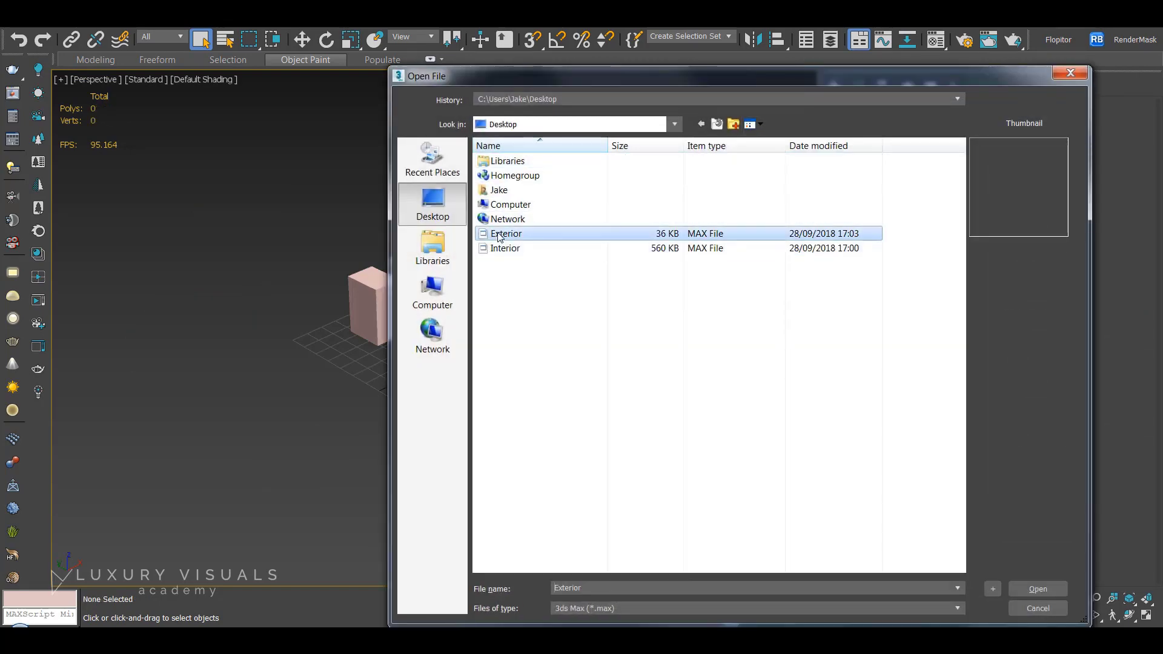
{"action": "left_click", "coordinate": [1036, 588]}
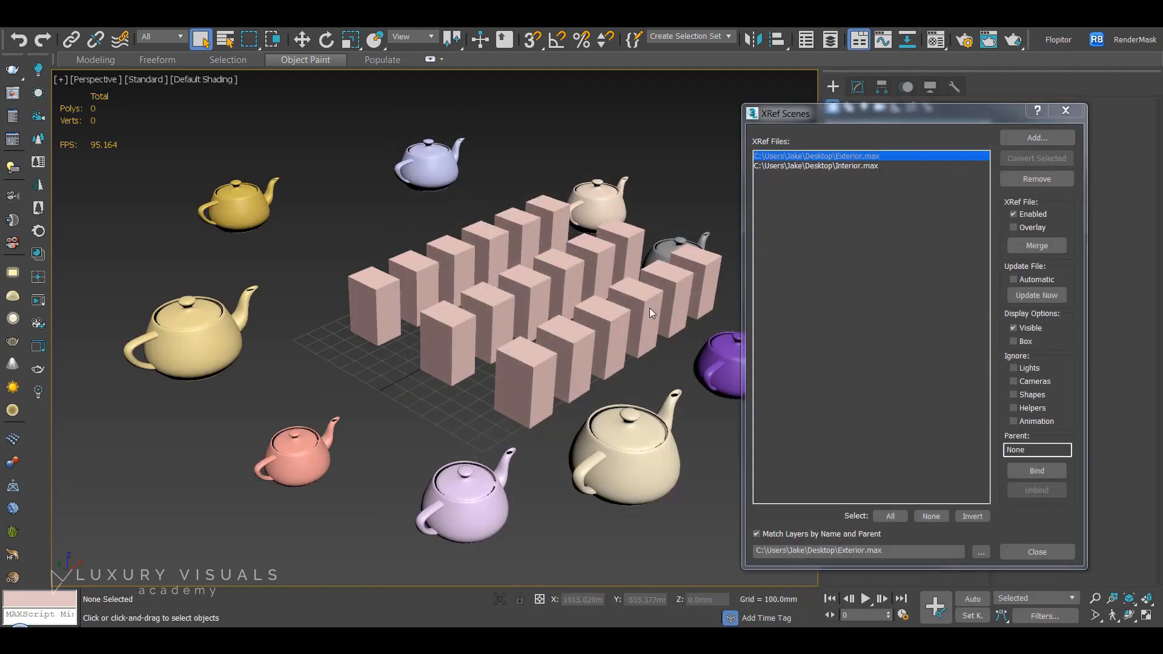
{"action": "mouse_move", "coordinate": [660, 148]}
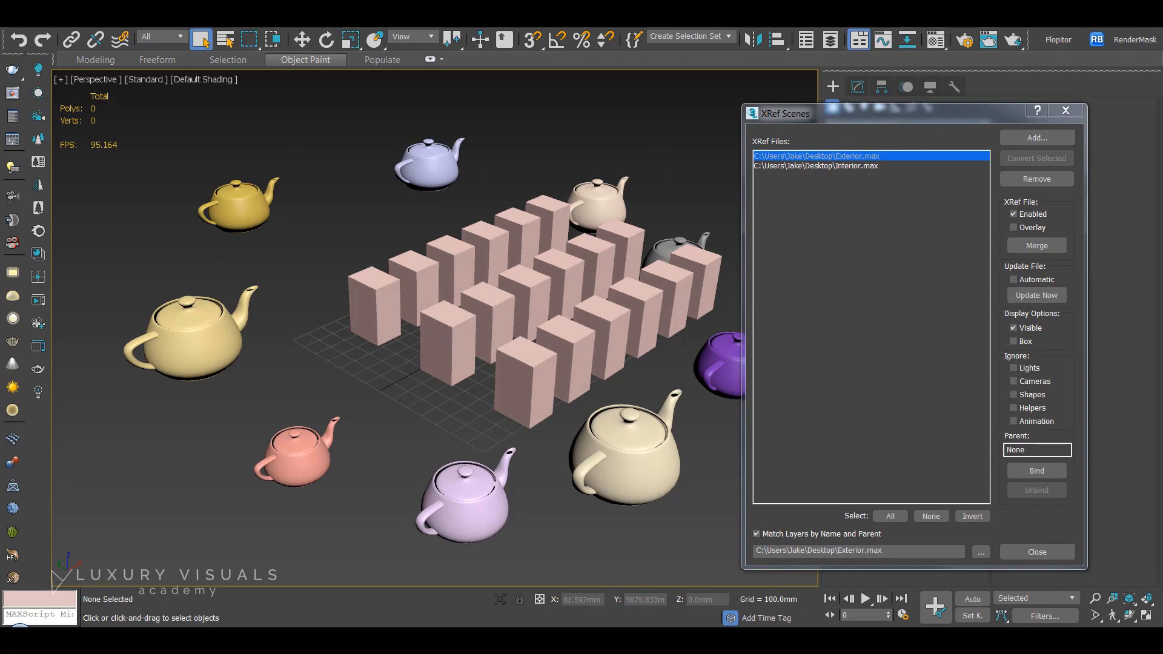
{"action": "mouse_move", "coordinate": [890, 181]}
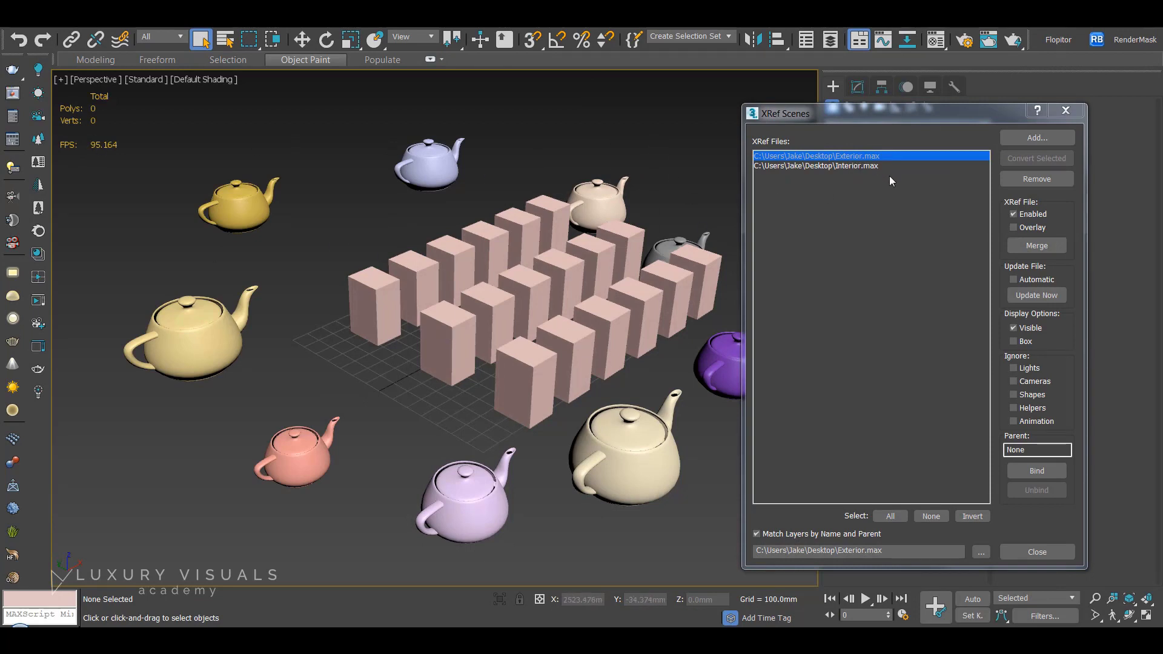
{"action": "mouse_move", "coordinate": [691, 204]}
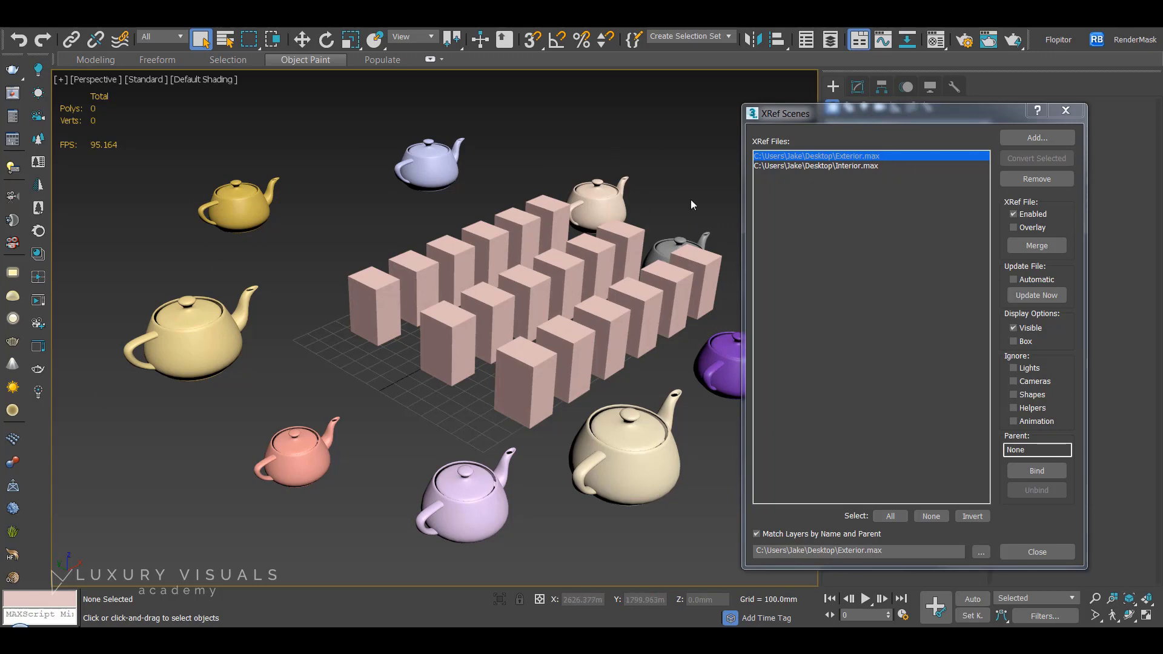
{"action": "mouse_move", "coordinate": [1066, 110]}
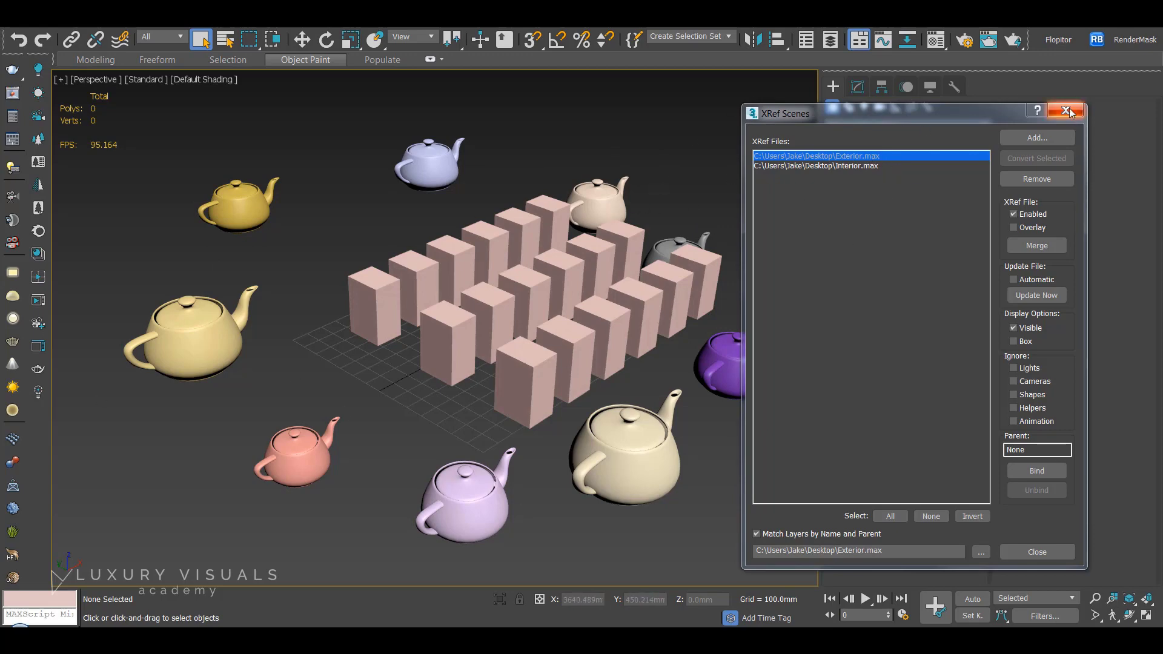